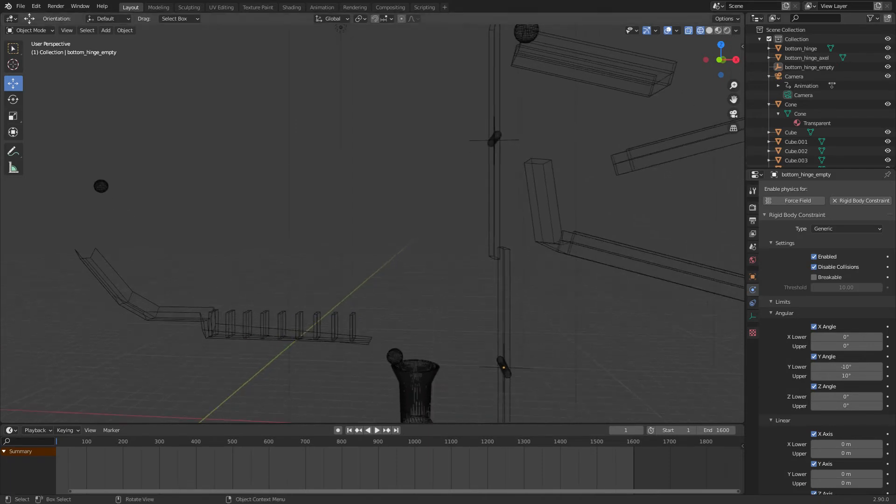
Review the Rigid Body panels of the ball, the domino ramp, and last domino Cube.009.
click(101, 186)
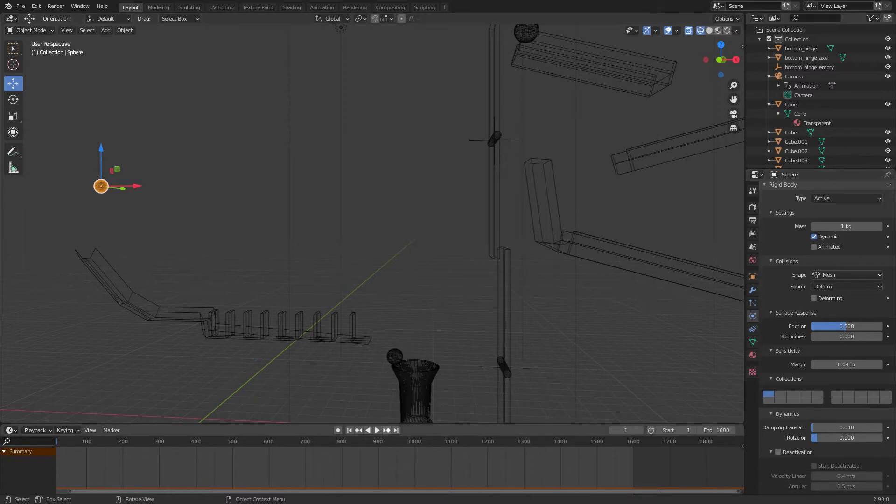
click(367, 429)
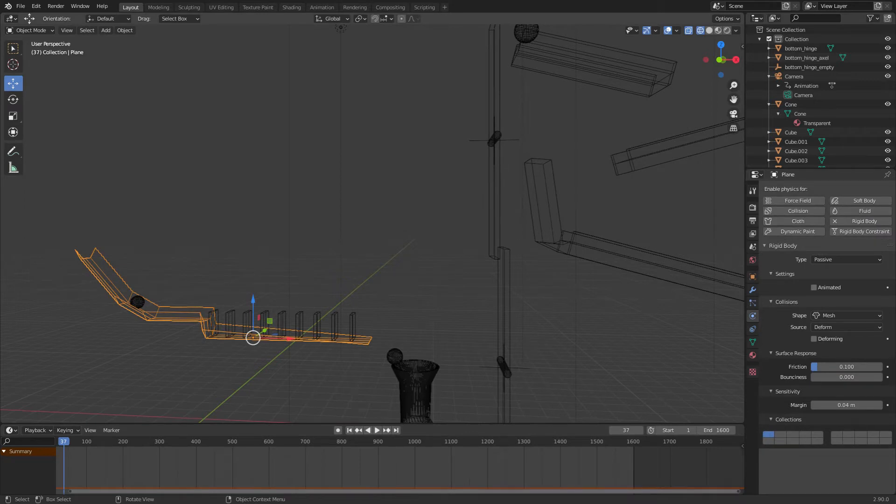
click(352, 326)
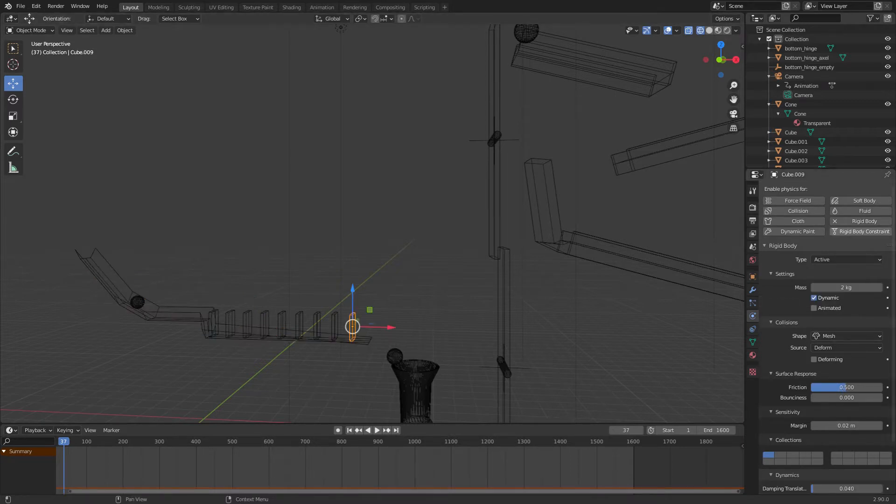
scroll(down, 3)
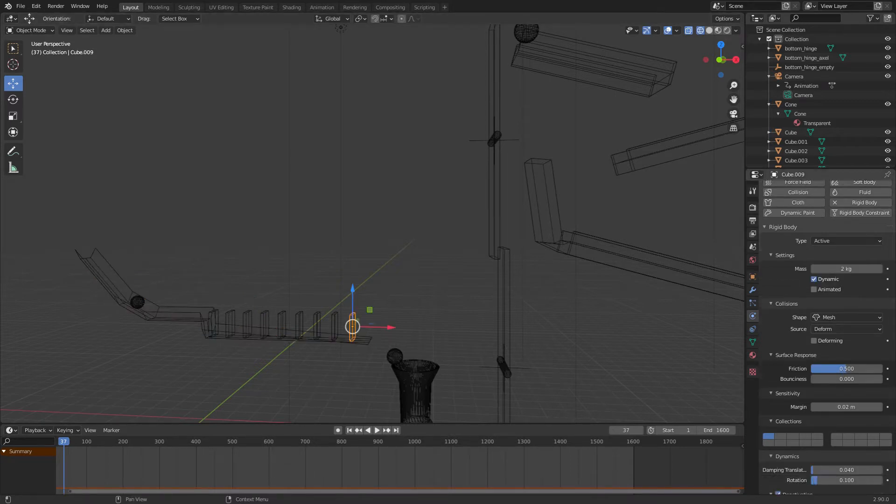
scroll(down, 3)
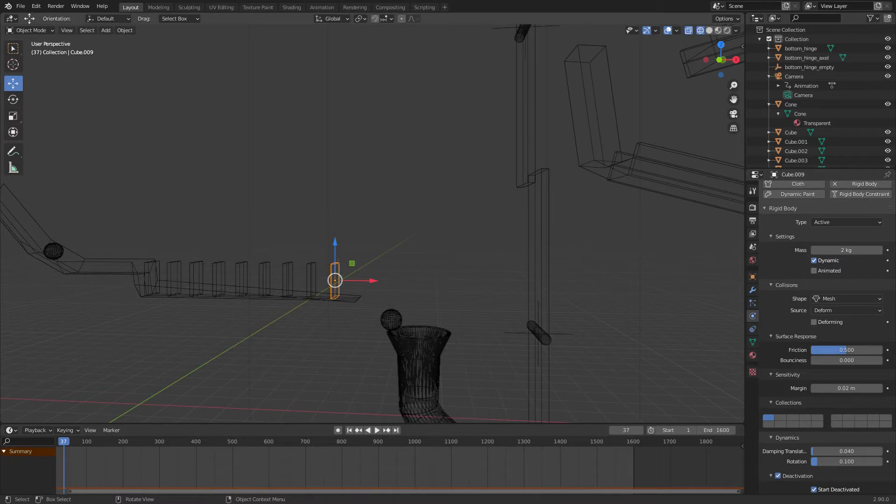
Play until the dominoes have fallen near frame 125, then select the funnel ball.
scroll(down, 3)
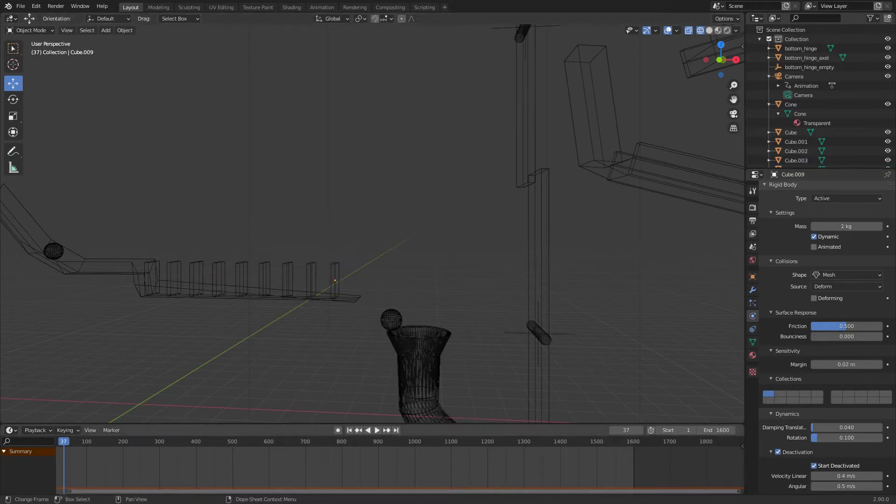
click(368, 429)
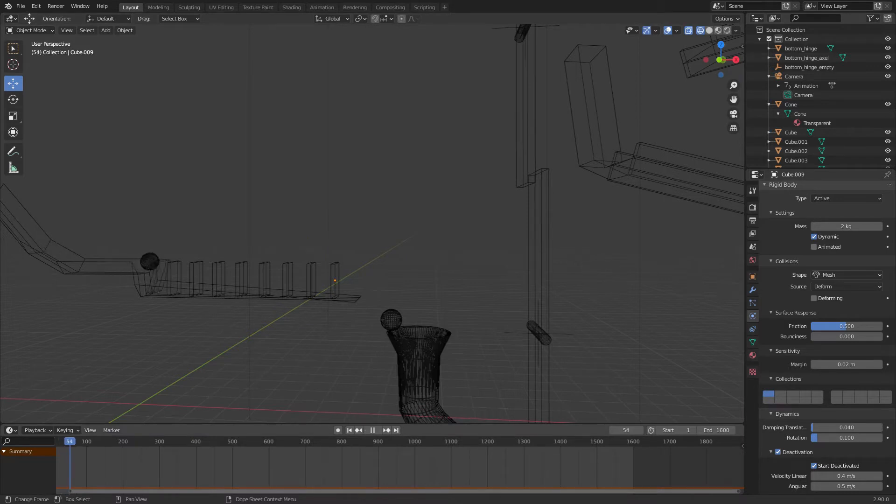
click(372, 430)
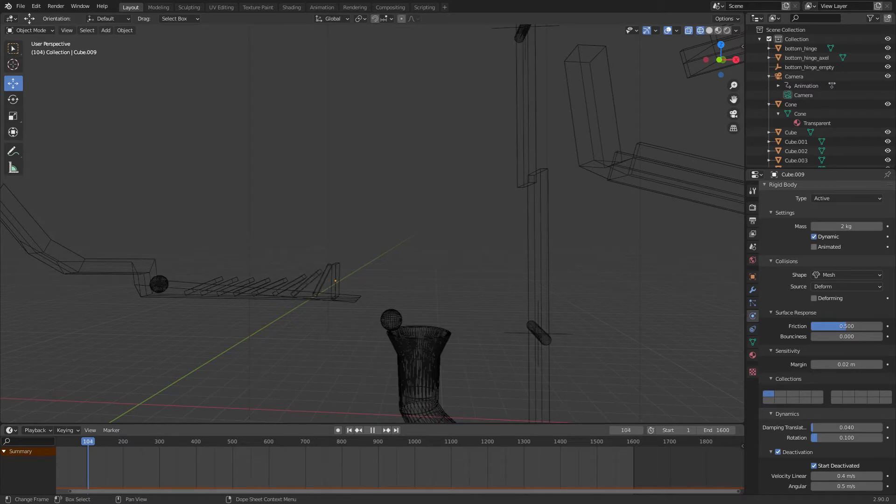
click(385, 430)
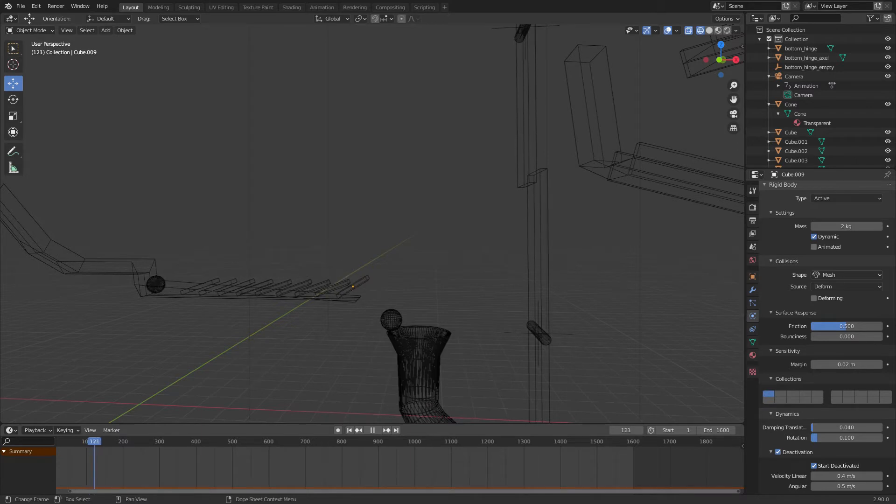
click(377, 431)
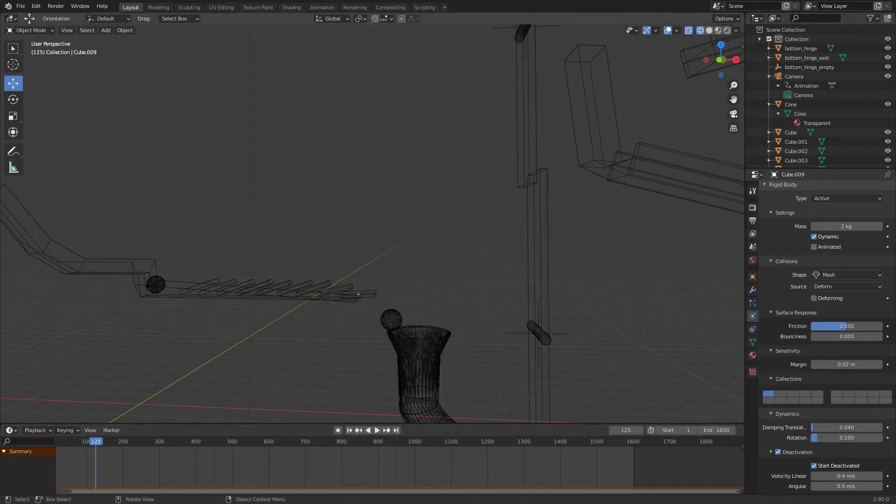
click(790, 103)
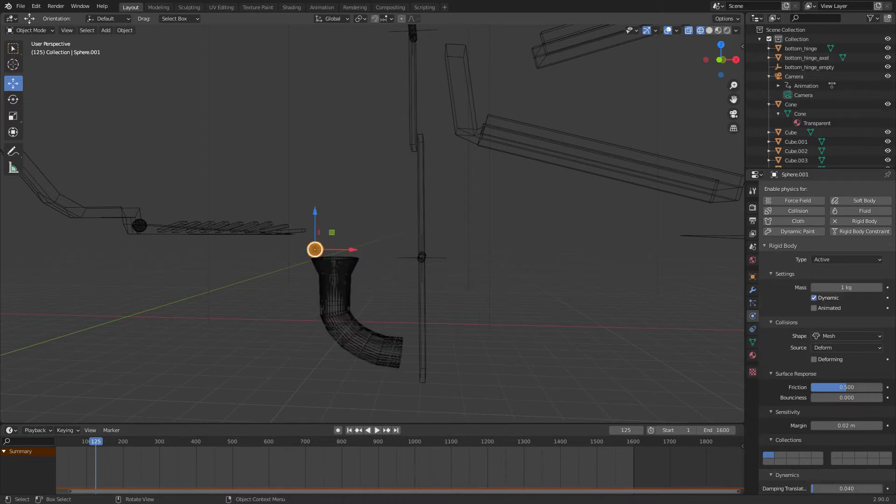
Resume playback until the ball tips the hinged bar, stopping at frame 236.
click(368, 429)
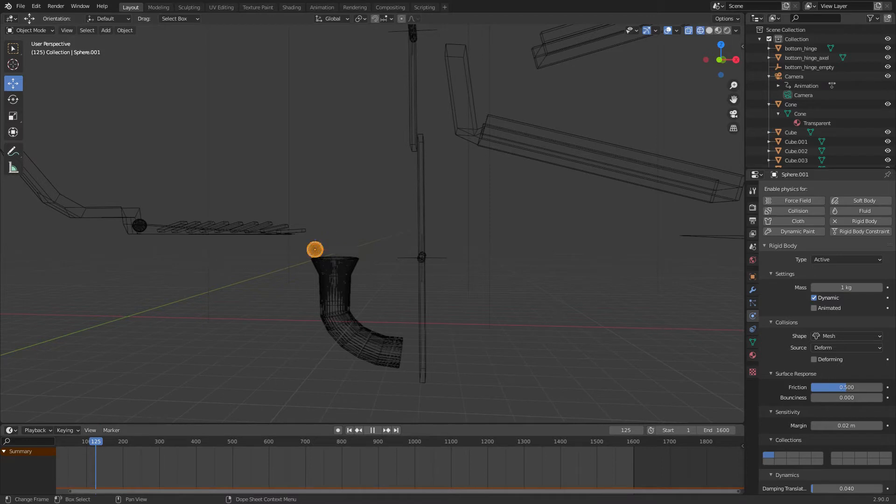
click(109, 441)
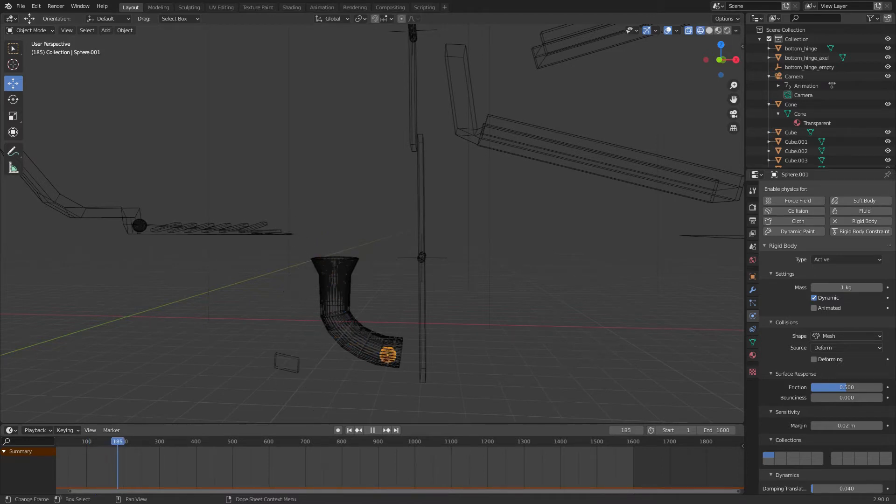
click(129, 441)
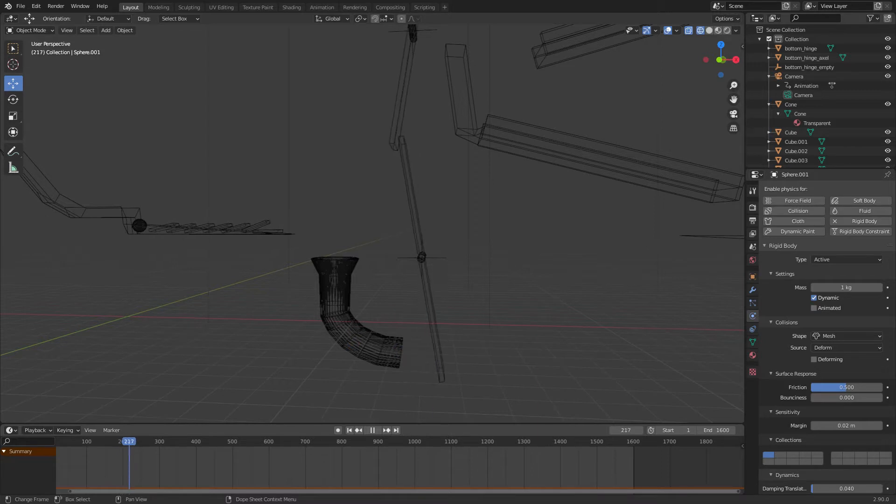
click(387, 429)
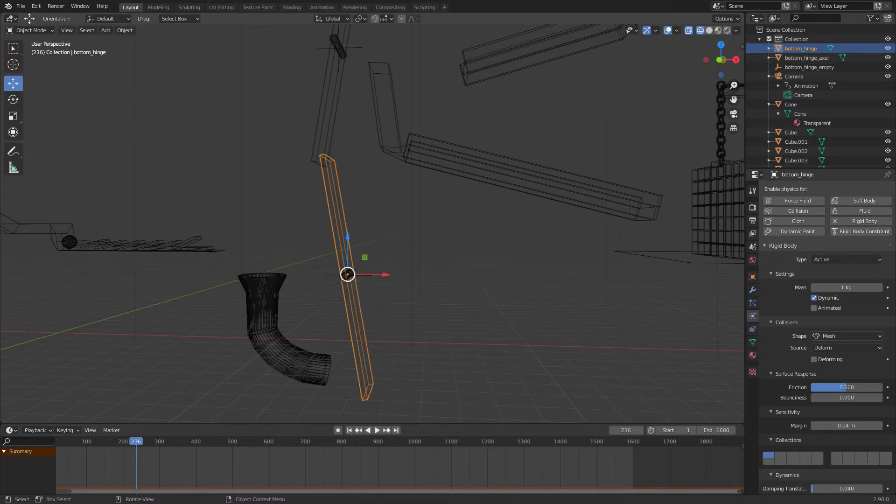
Inspect bottom_hinge, its axle, and the hinge empty's ±10° Y rotation constraint.
click(806, 57)
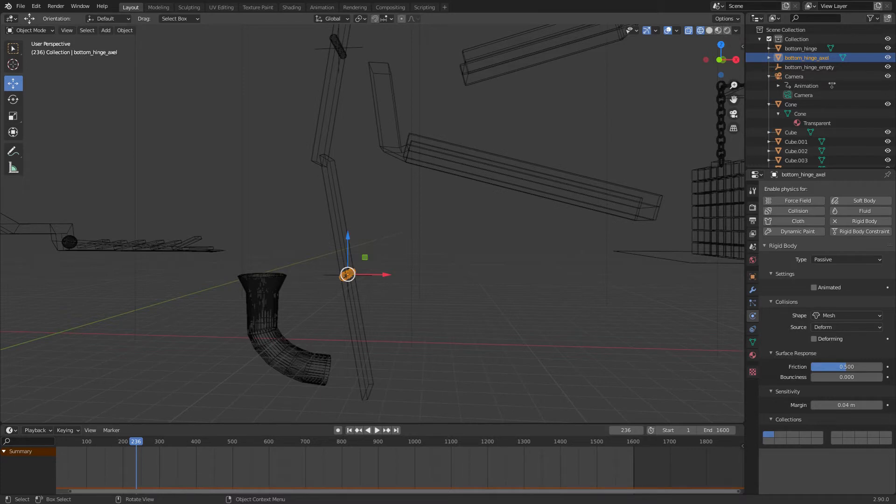
click(801, 48)
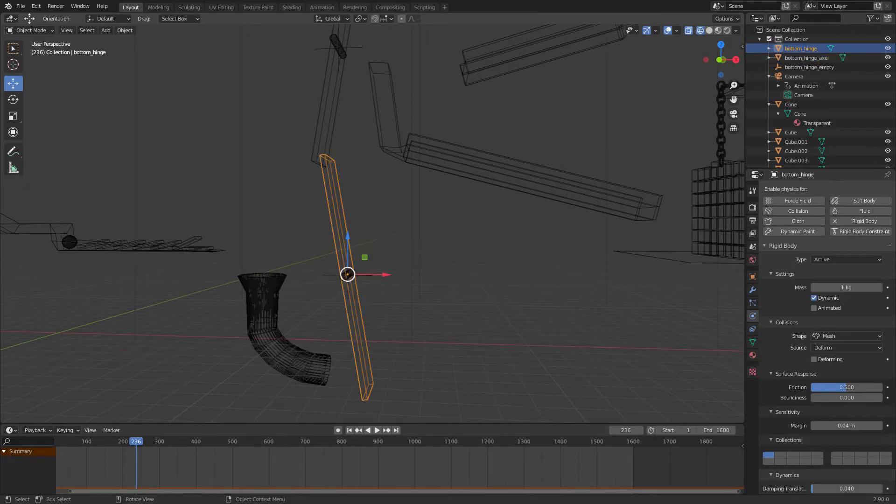
click(806, 58)
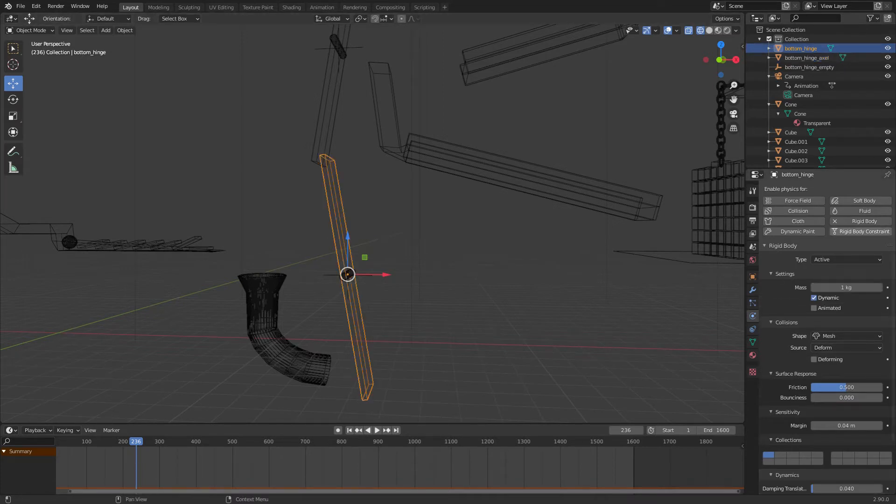
scroll(down, 3)
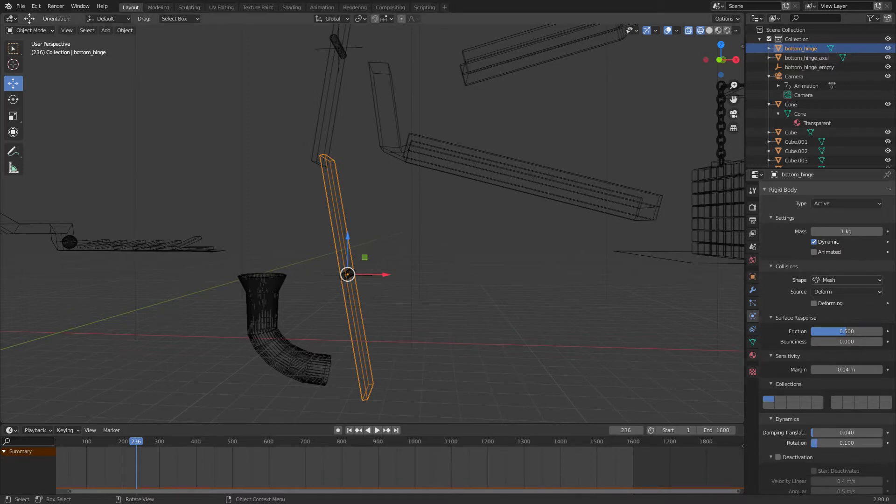
click(105, 30)
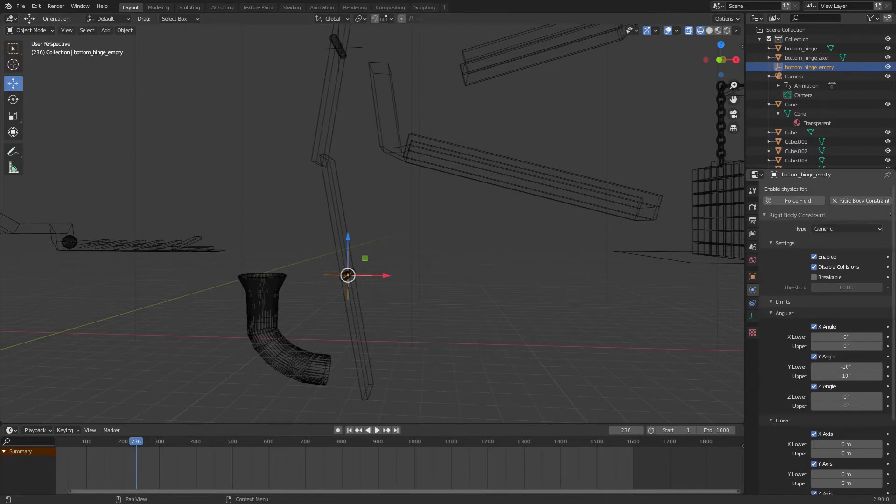
Replay past the hinge, then select the top-ramp ball to show its 2 kg bouncy rigid body.
scroll(down, 3)
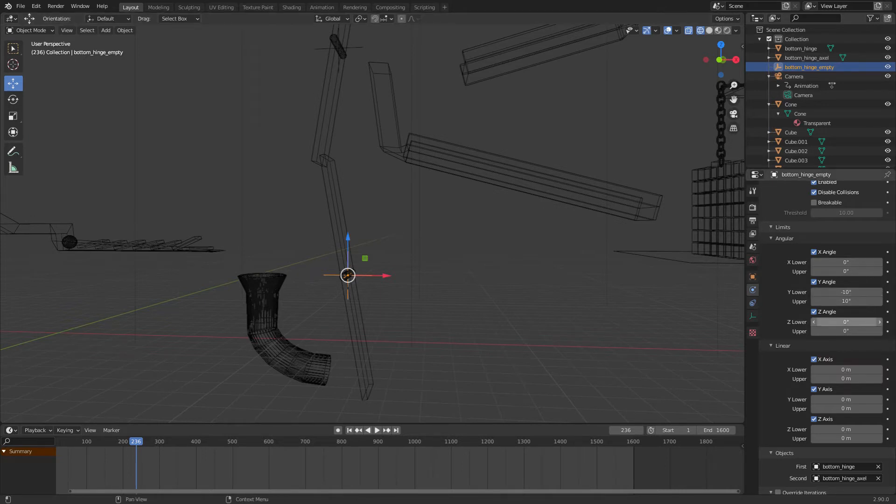
mouse_move(845, 262)
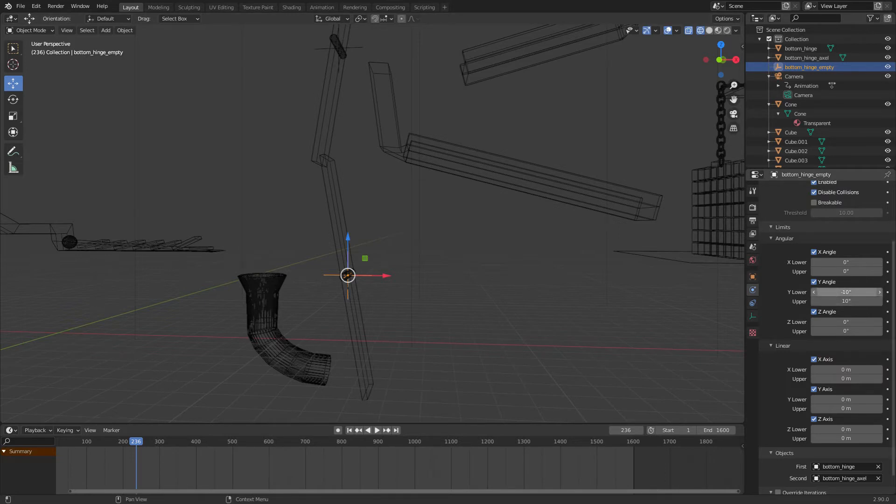
click(372, 429)
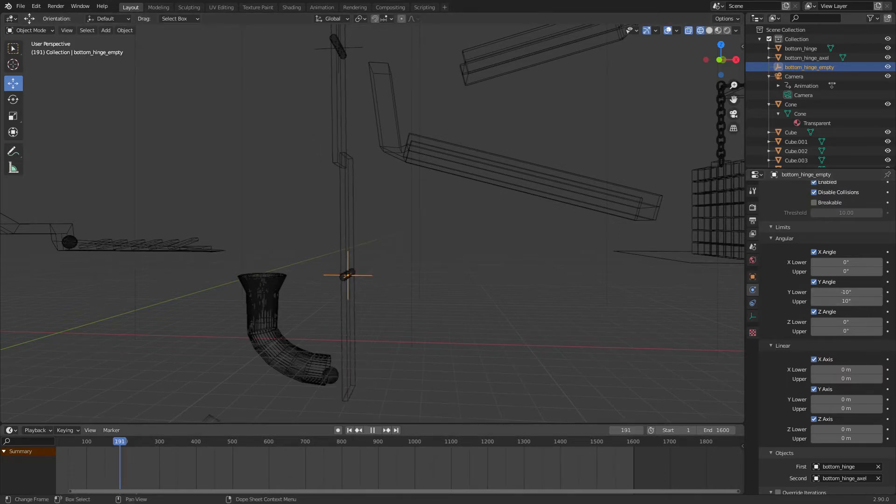
click(372, 430)
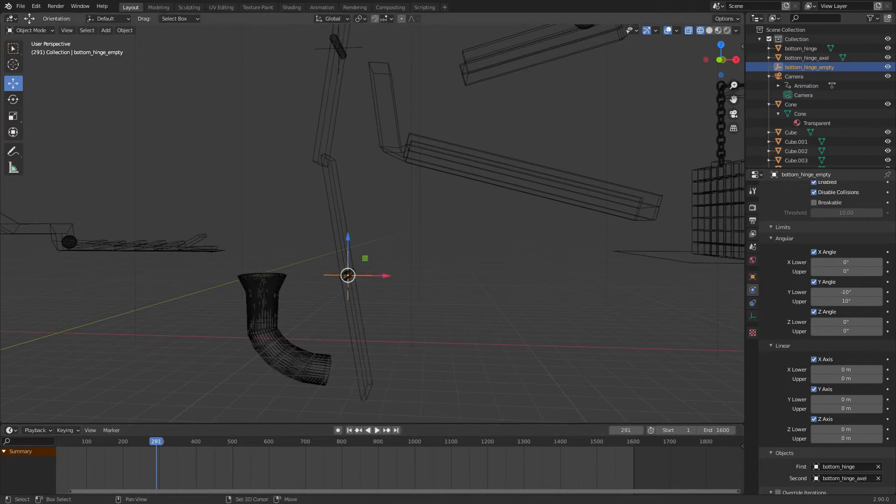
click(373, 430)
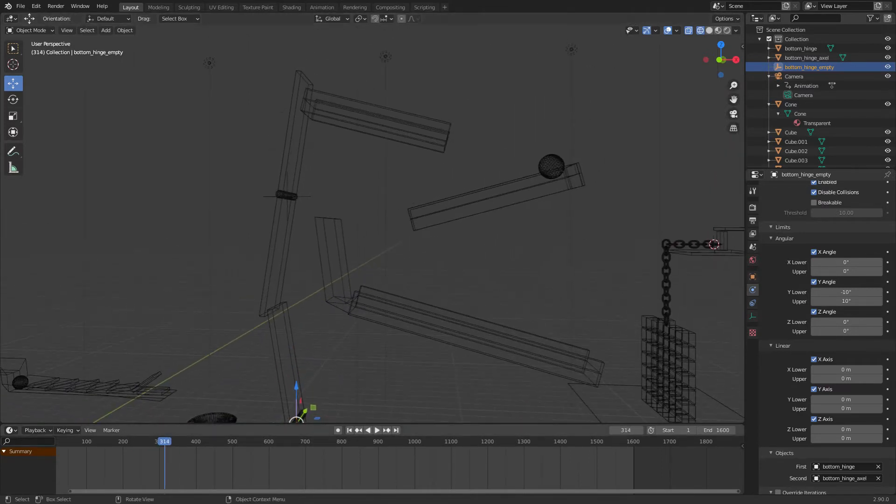
click(376, 430)
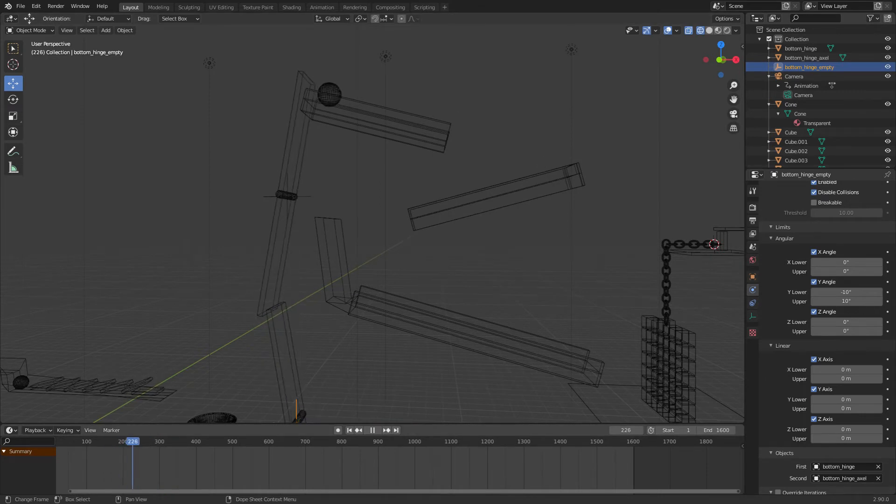
click(372, 430)
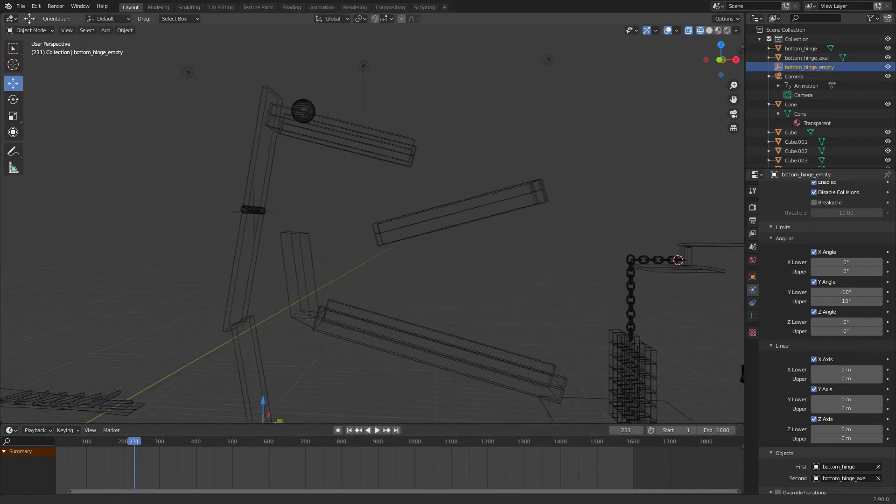
click(218, 166)
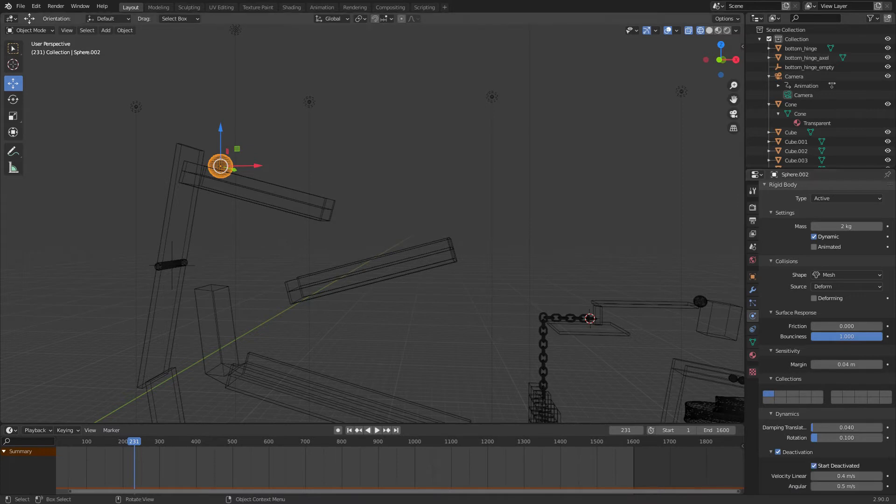
Check slanted_ramp's passive 0.1-friction rigid body, then play on to frame 412.
click(286, 194)
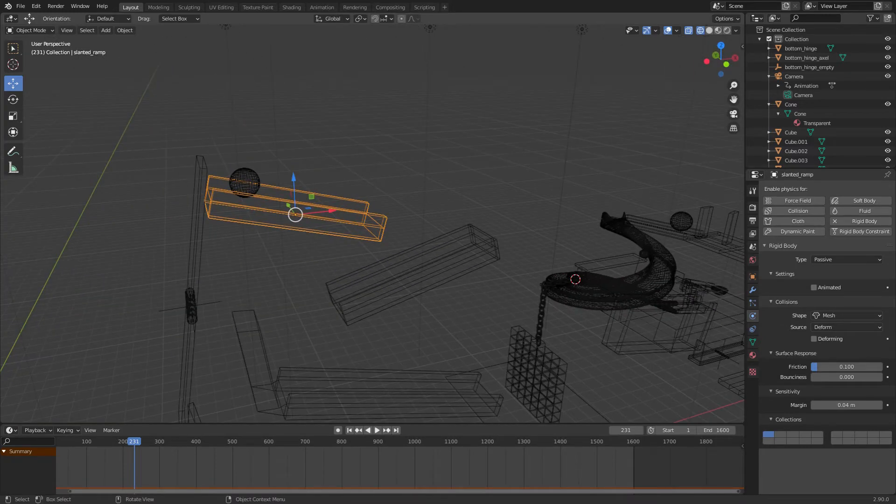
click(376, 430)
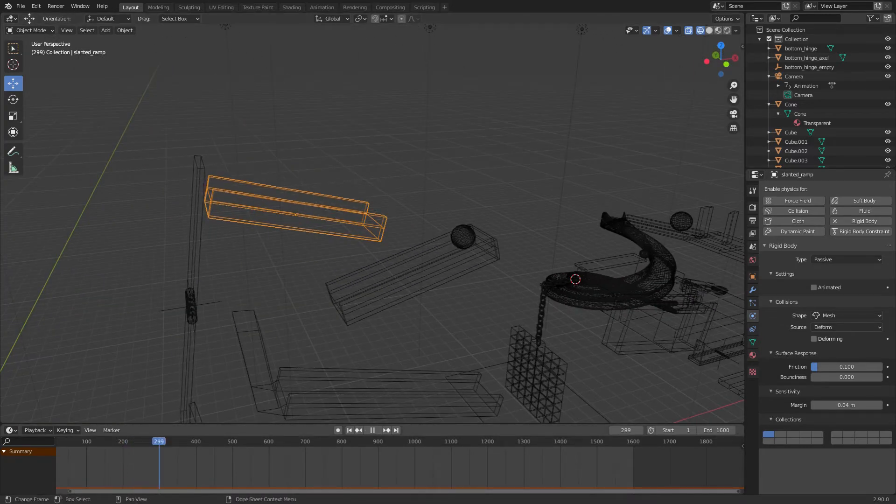
click(194, 441)
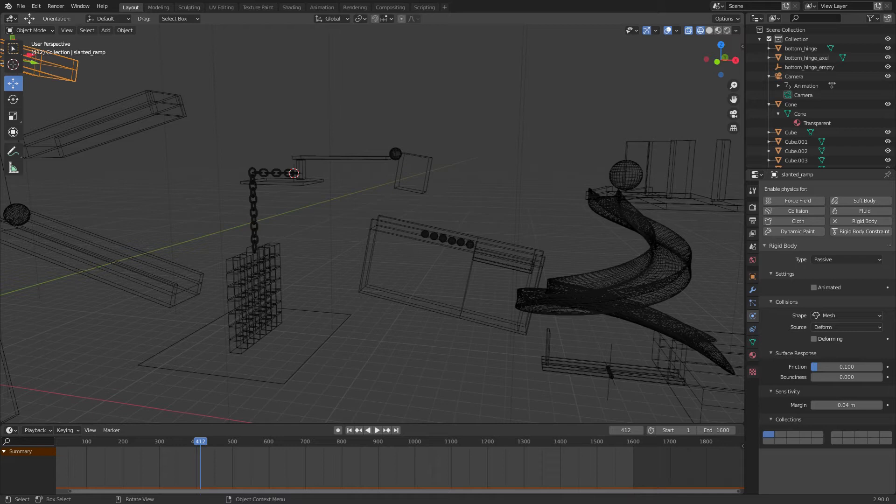
Inspect Wall and chain link Torus.017, then play the simulation to frame 521.
click(293, 174)
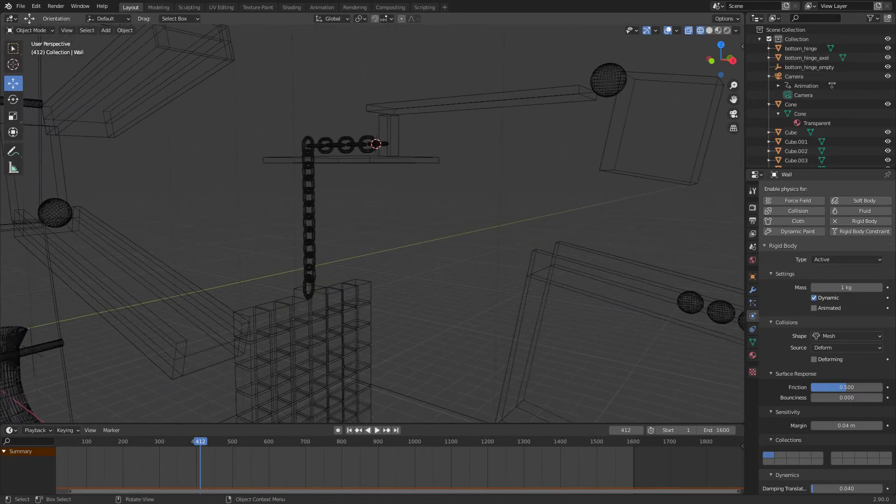
click(105, 30)
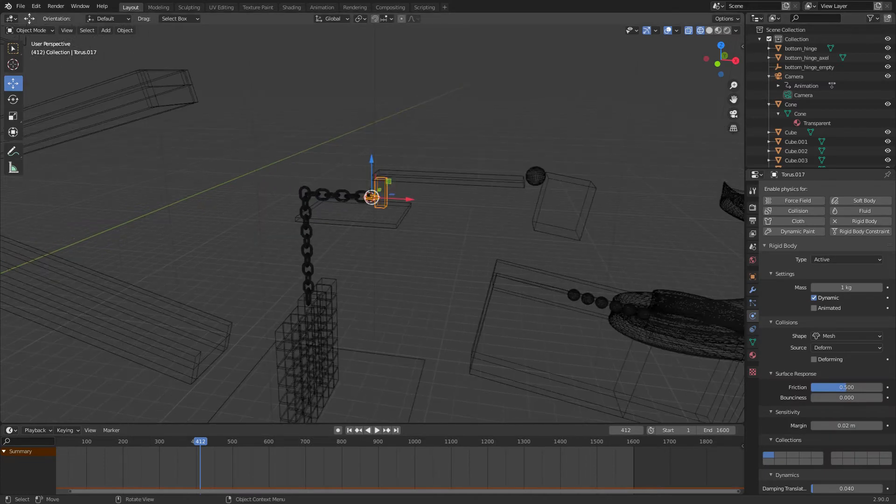
click(376, 429)
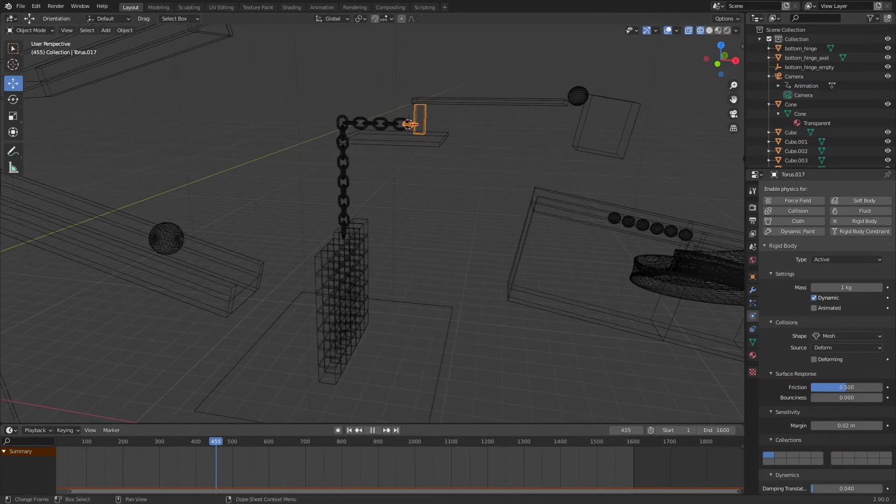
click(224, 442)
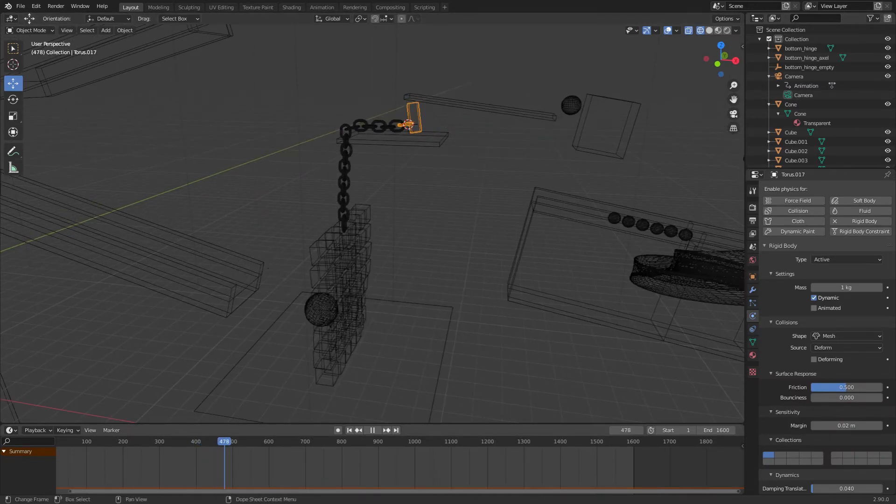
click(235, 440)
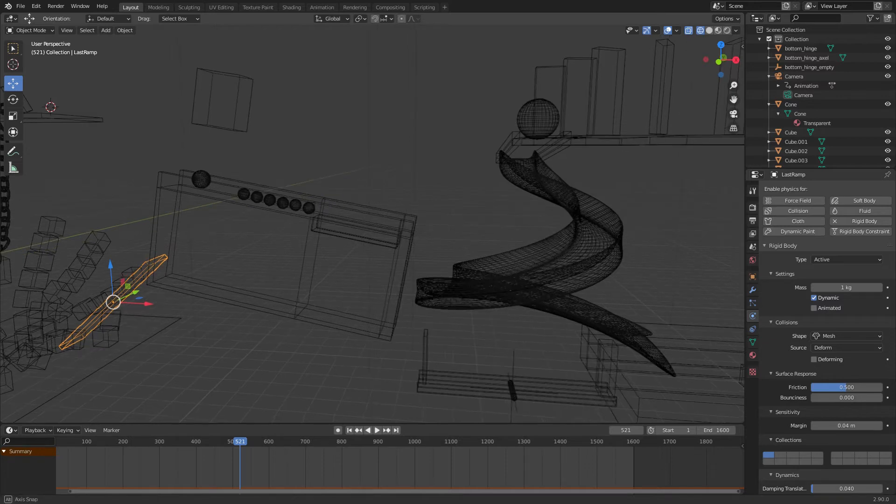
Check Cube.010 and Sphere.009, .008, .005, .003 rigid body settings in turn.
click(371, 429)
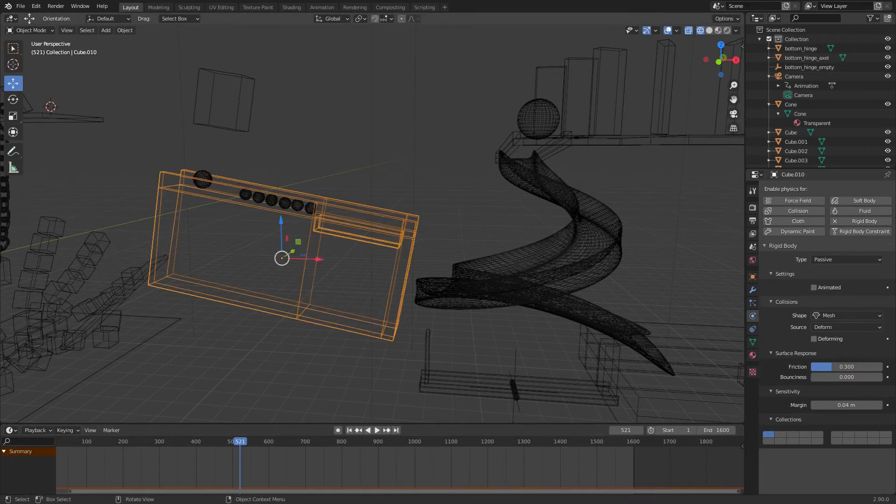
click(245, 194)
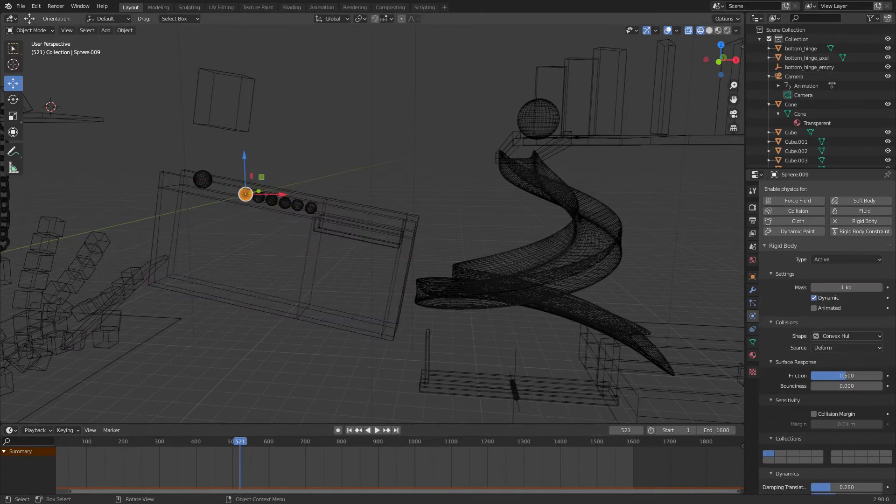
scroll(down, 3)
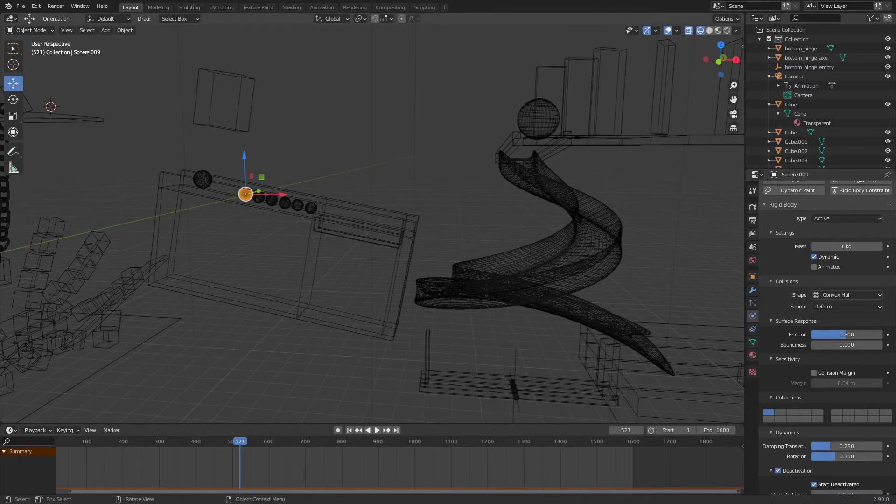
mouse_move(280, 196)
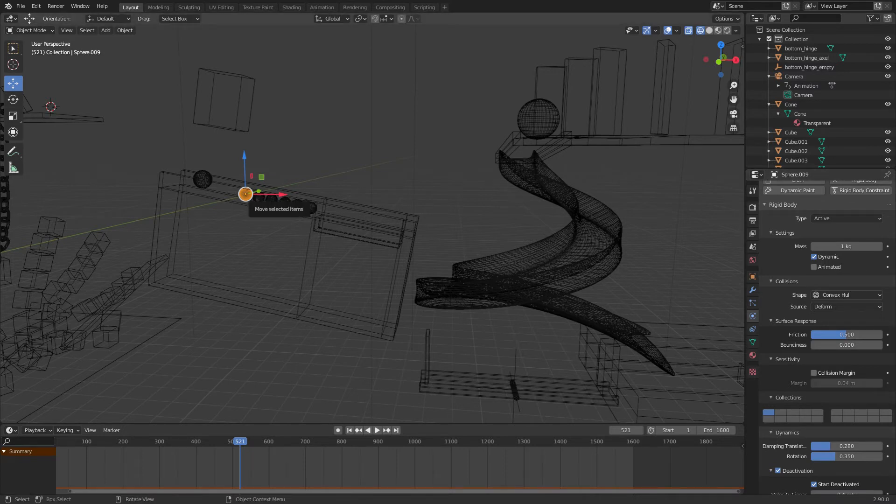
click(258, 197)
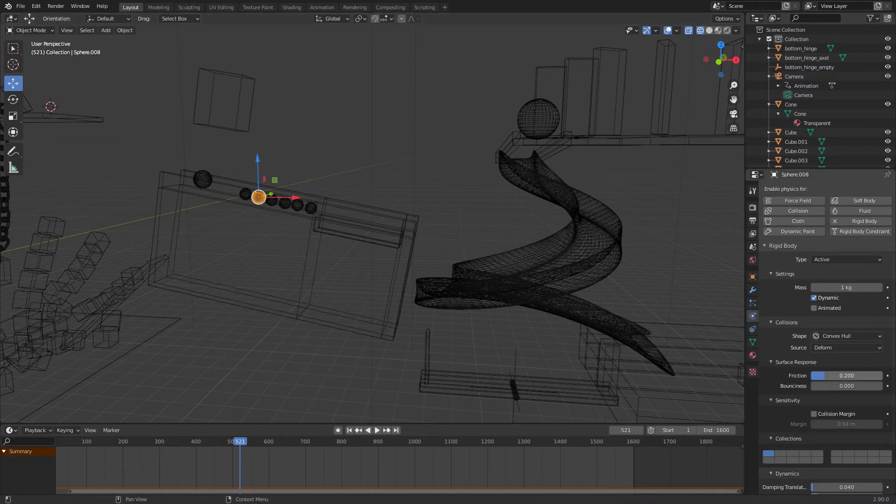
click(297, 204)
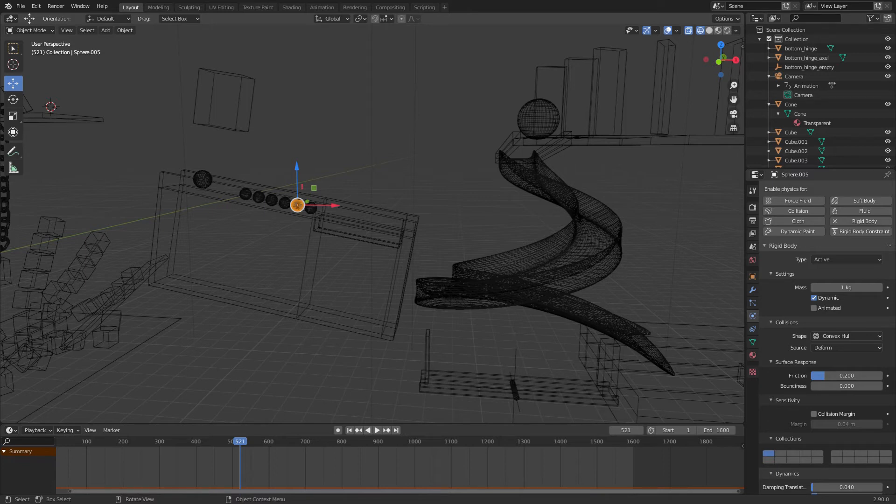
click(245, 194)
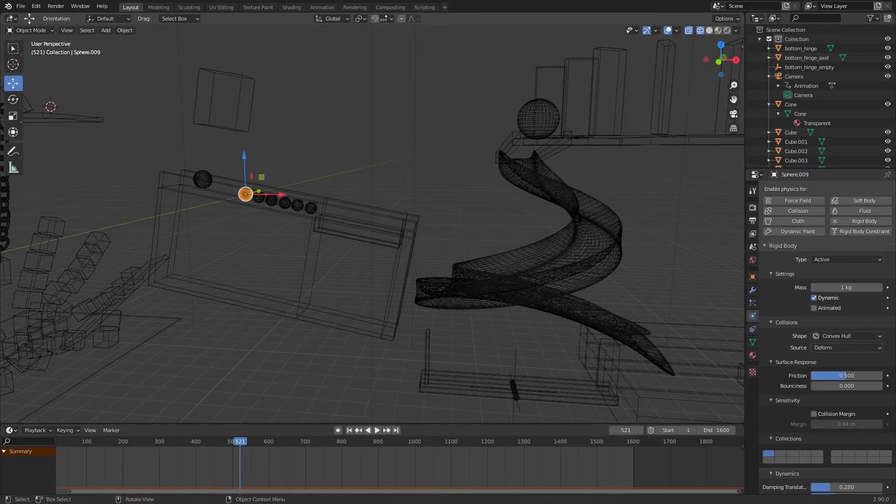
click(202, 179)
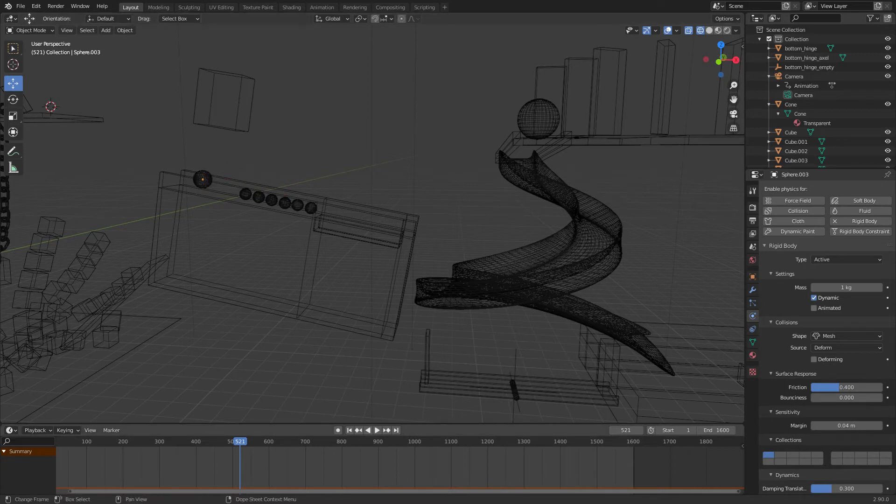
Play to frame 691, pausing once to inspect Sphere.009 rolling into the box.
click(376, 429)
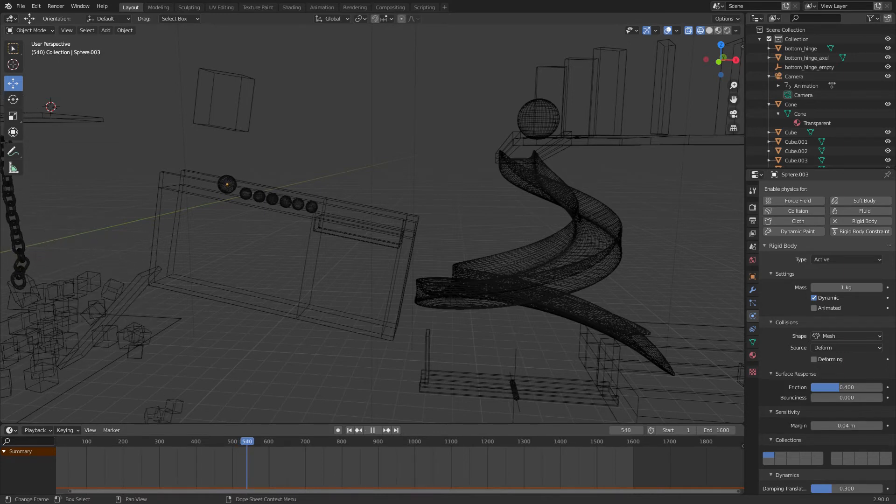
click(256, 441)
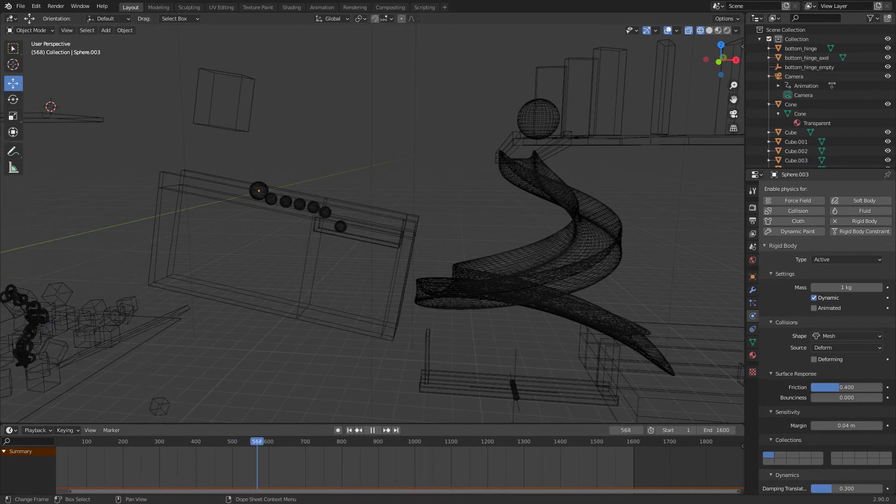
click(265, 441)
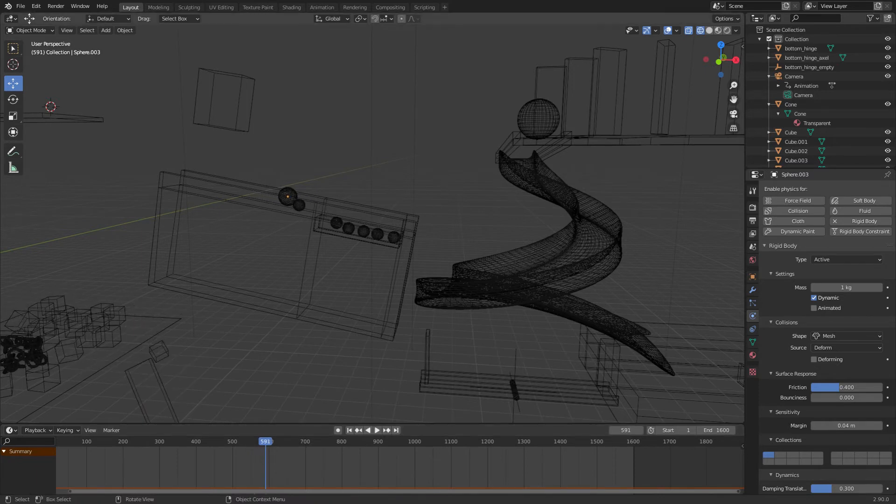
click(285, 197)
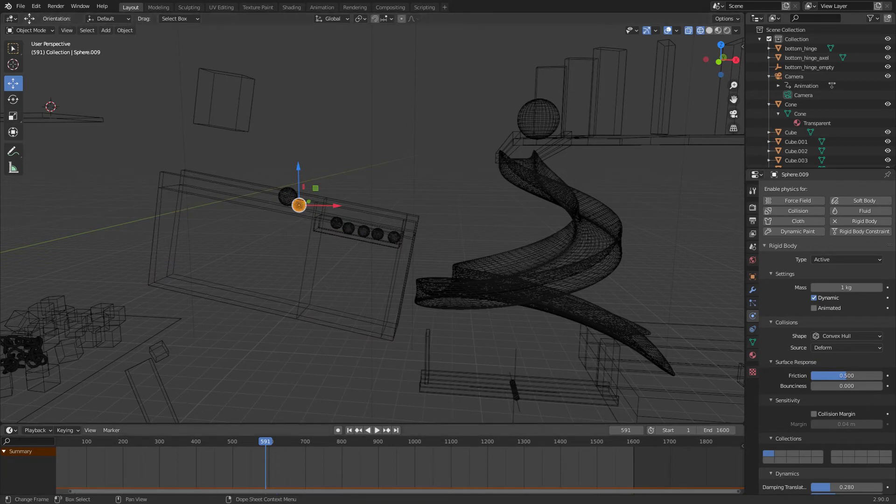
click(376, 429)
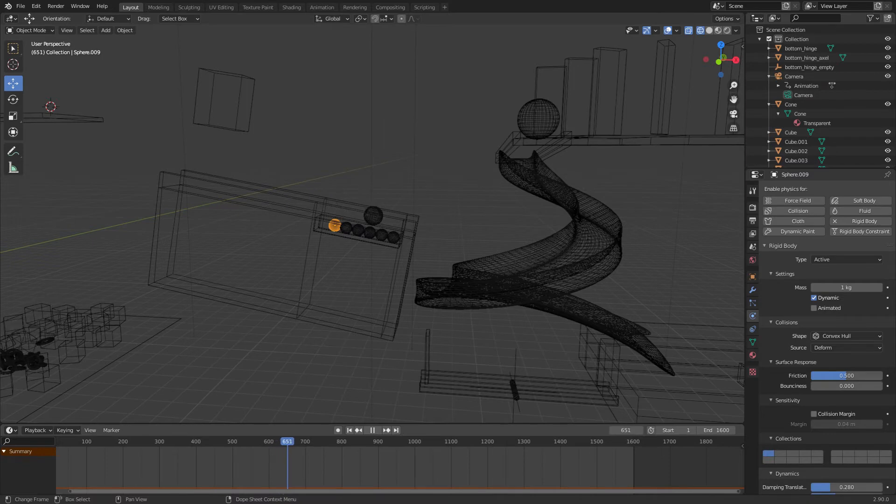
click(287, 441)
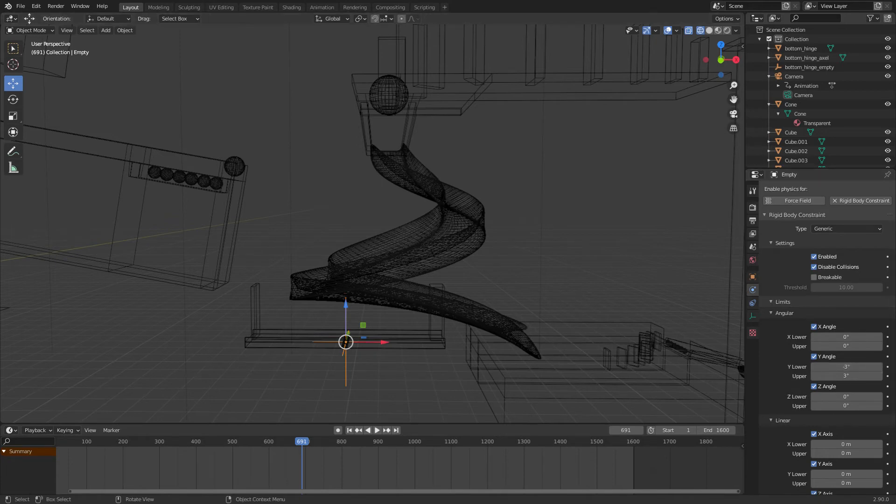
Inspect the heavy 5 kg block and the box-edge ball, then start playback.
click(256, 310)
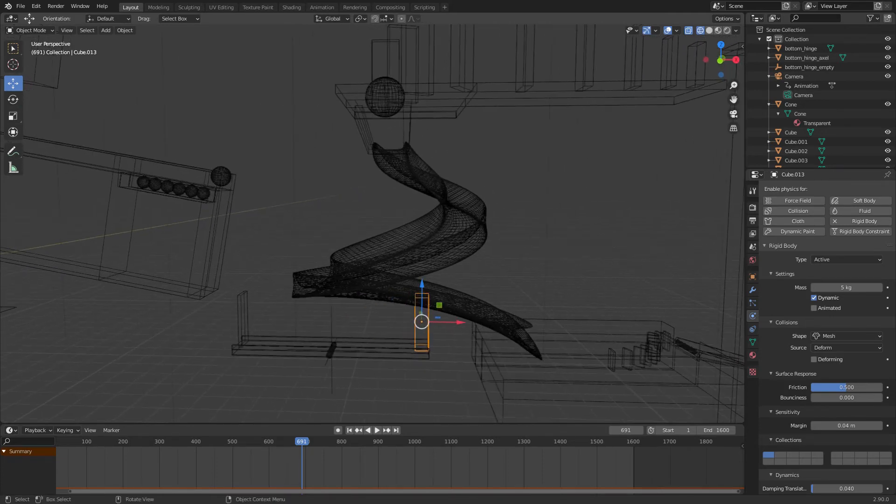
click(220, 177)
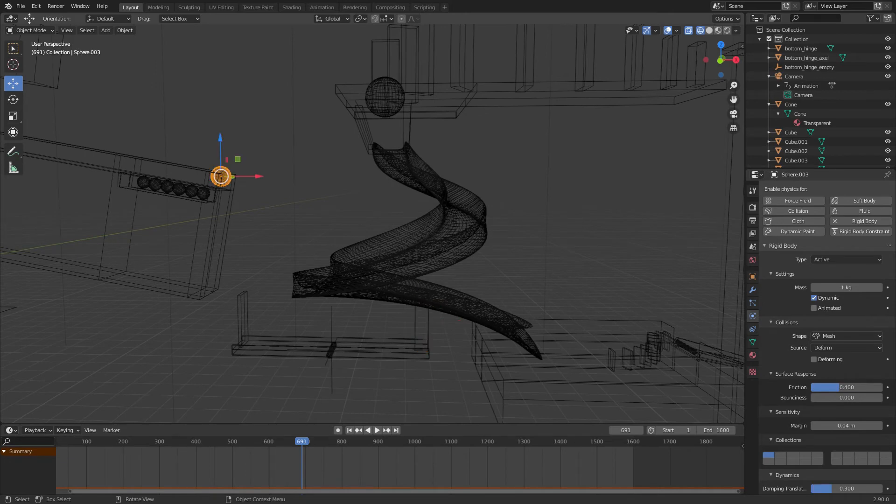
click(421, 321)
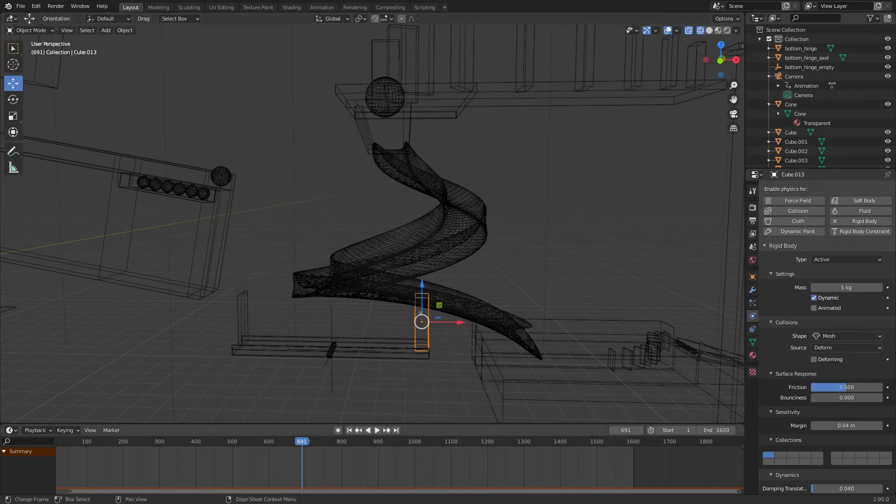
click(372, 429)
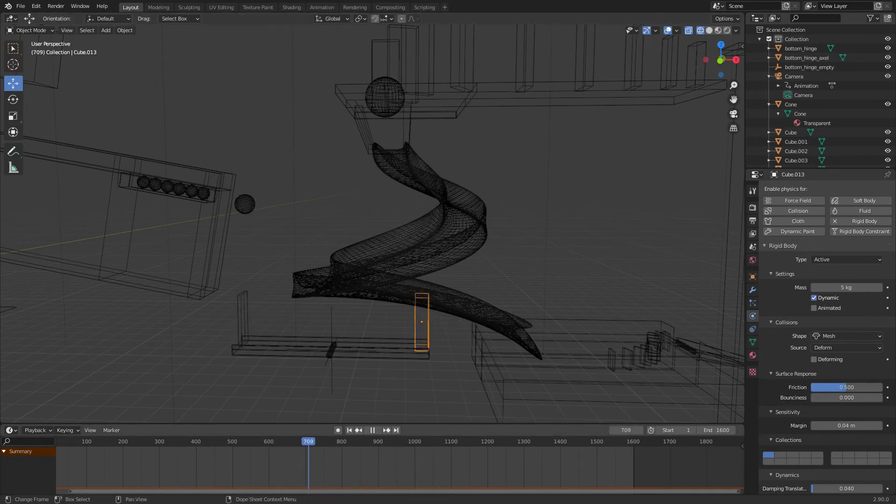
click(316, 442)
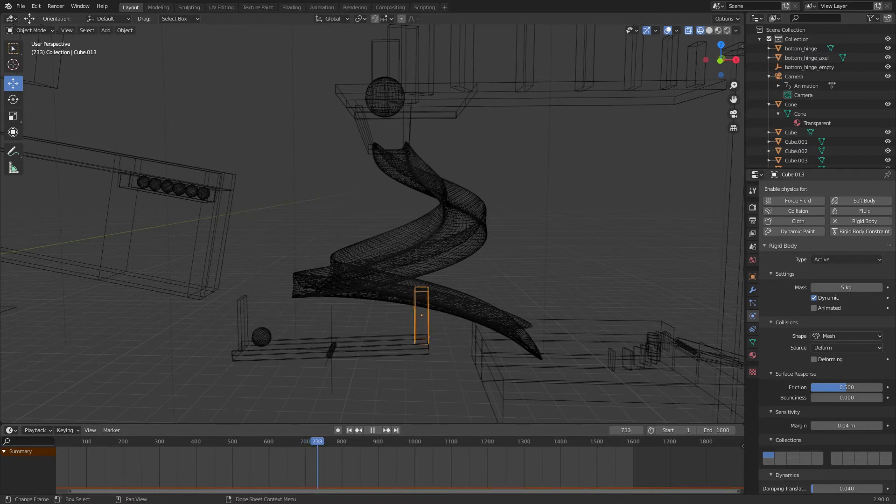
click(421, 315)
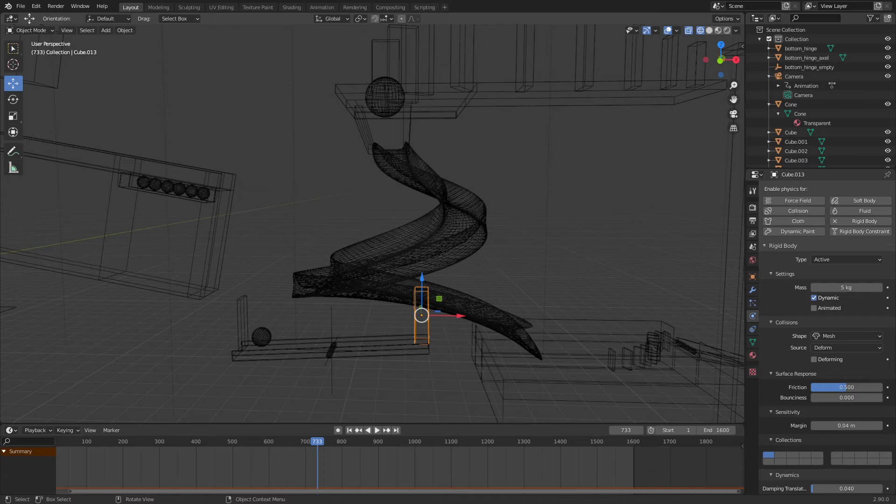
Step playback on to frame 821, selecting the rolling ball and toppling block along the way.
click(373, 429)
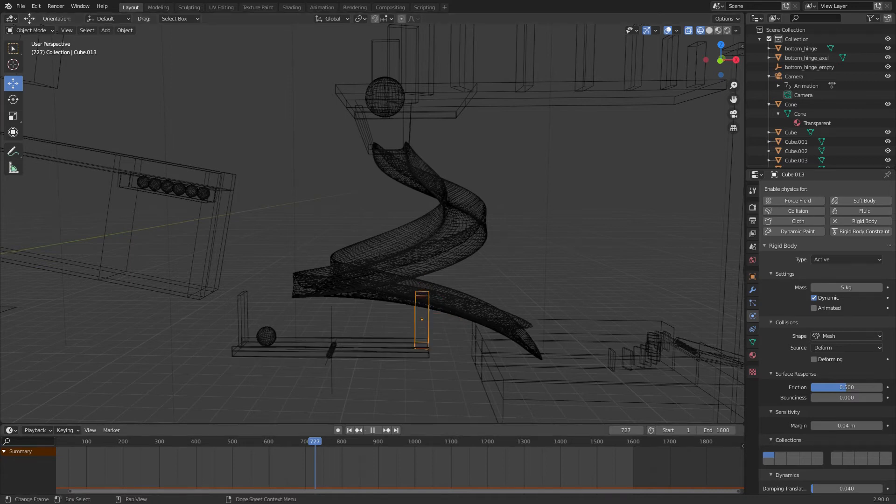
click(367, 430)
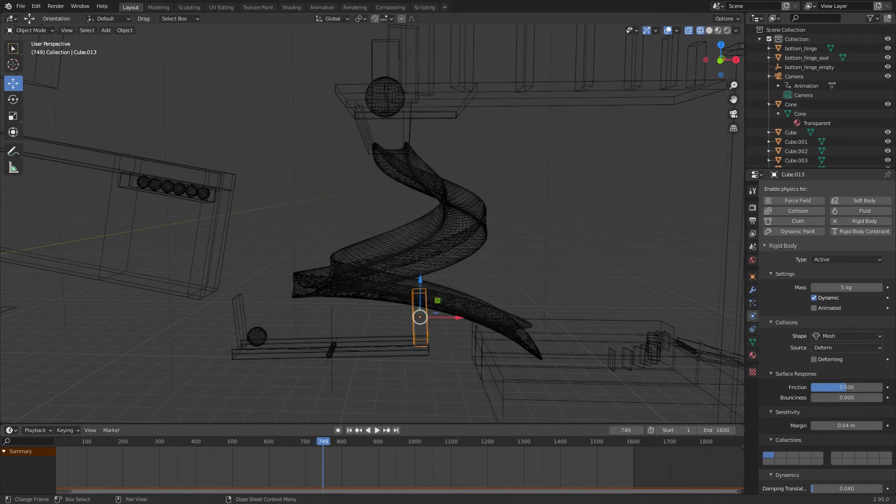
click(368, 430)
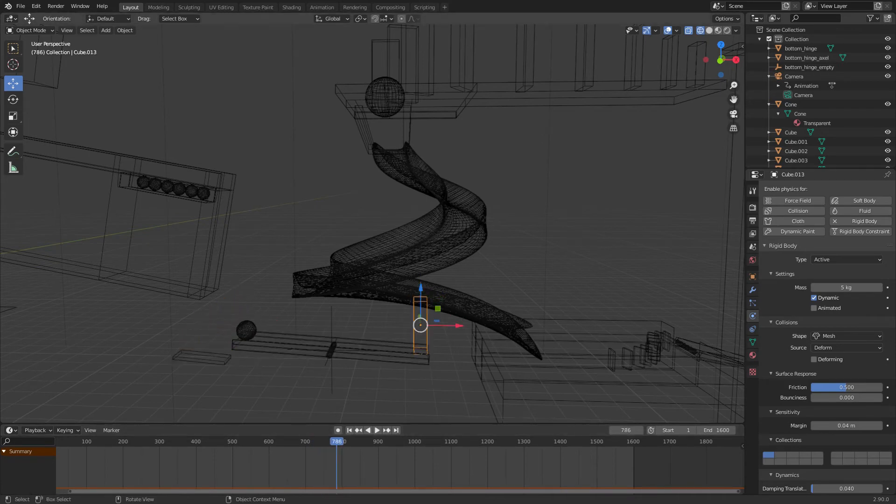
click(246, 331)
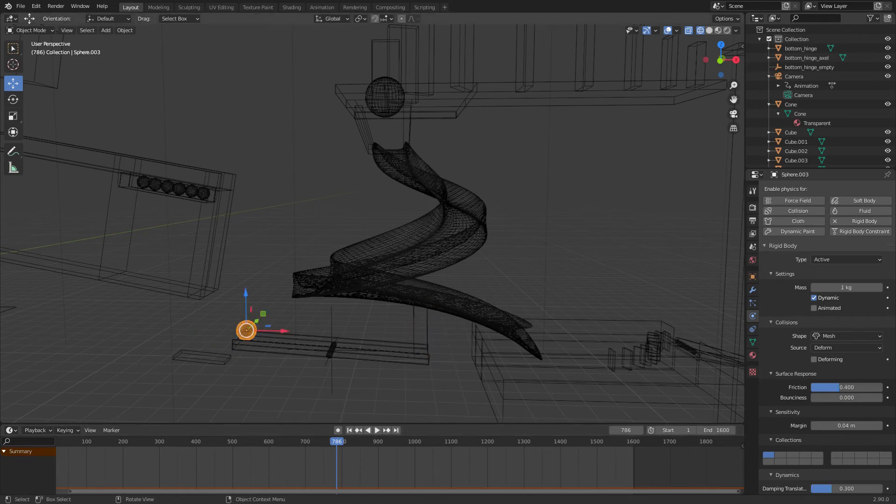
click(368, 429)
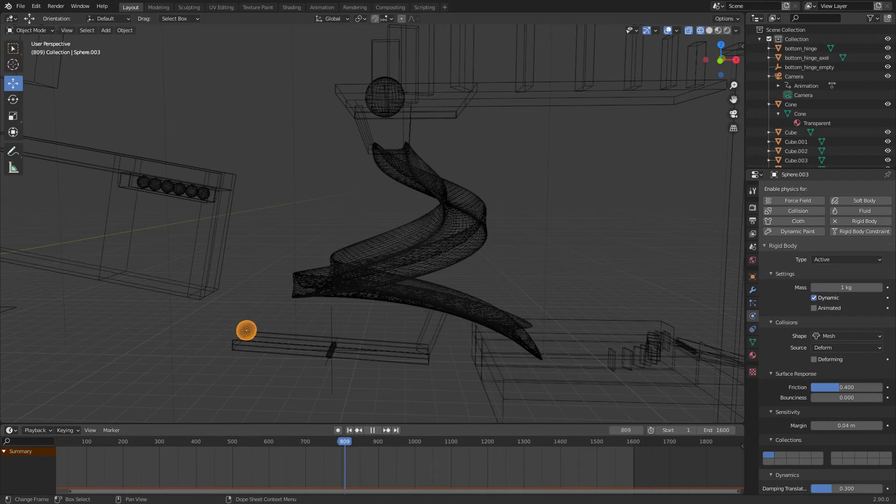
click(368, 431)
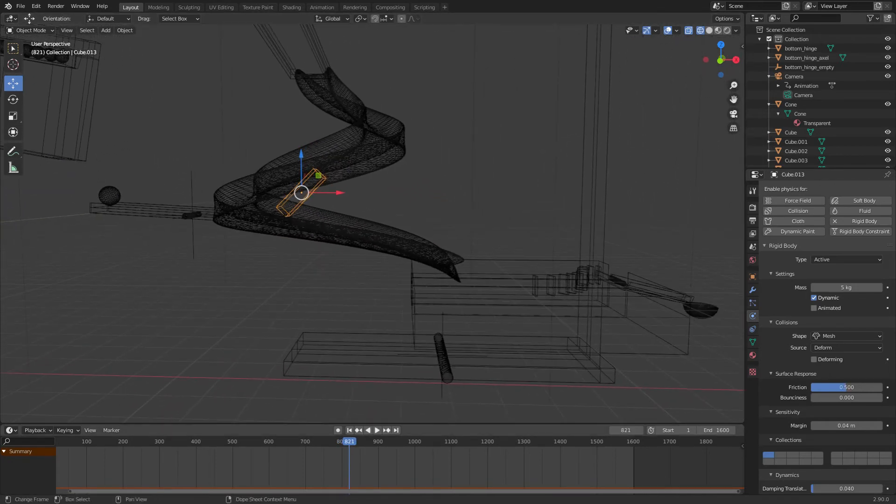
Pause at frame 851 and pan up to the domino platform.
click(360, 441)
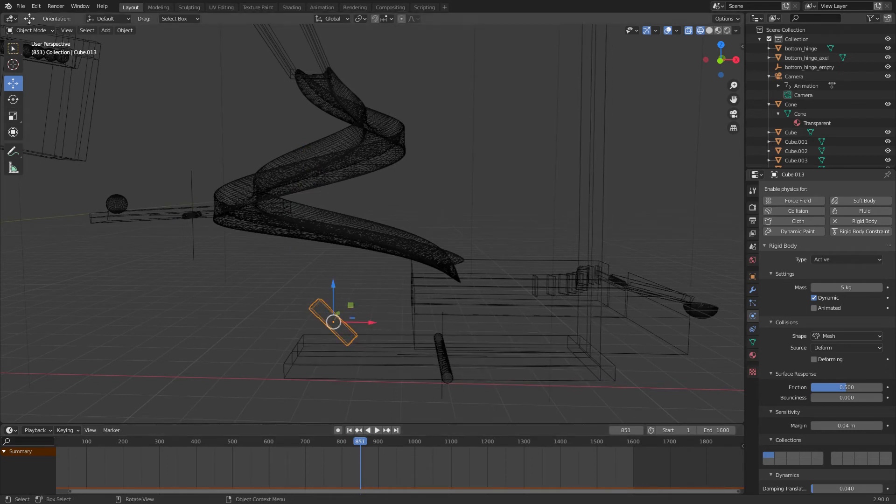
click(442, 355)
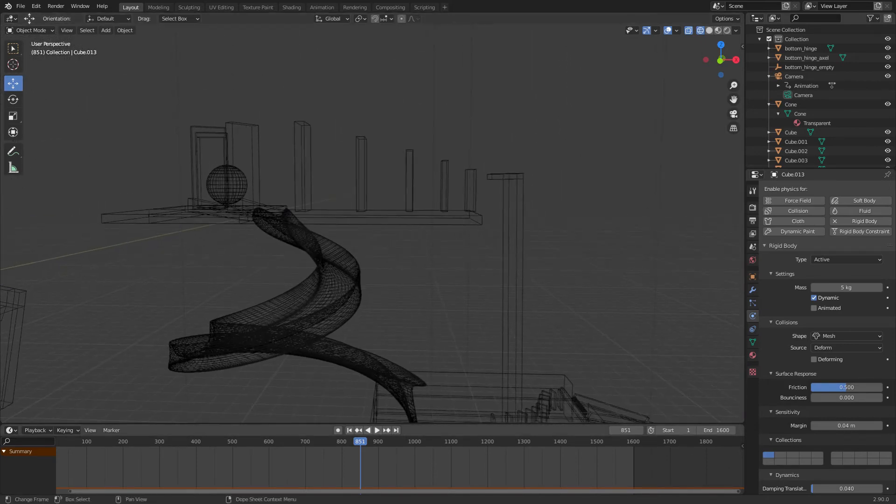
Scrub the timeline back to frame 850 and select an upright domino to show its transform values.
click(367, 429)
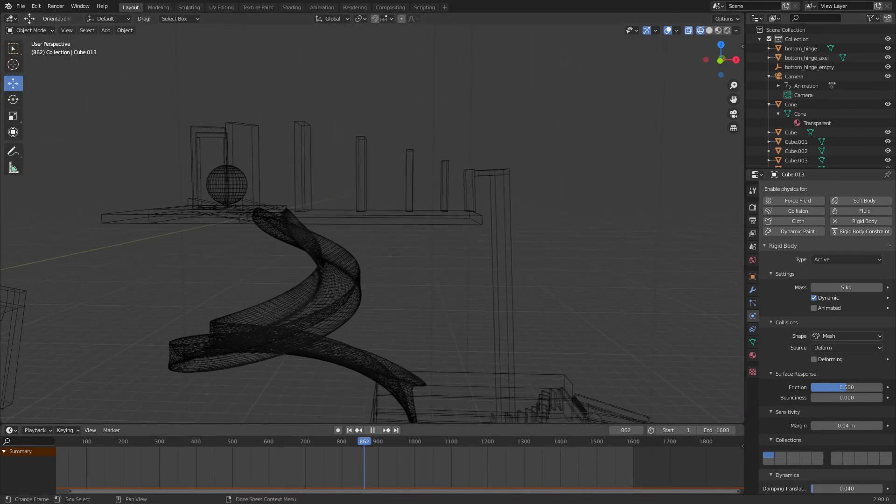
click(373, 432)
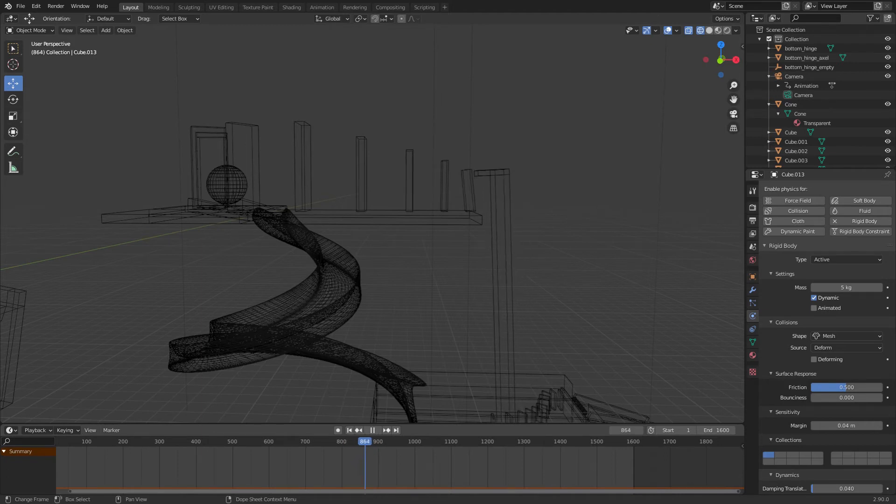
click(376, 430)
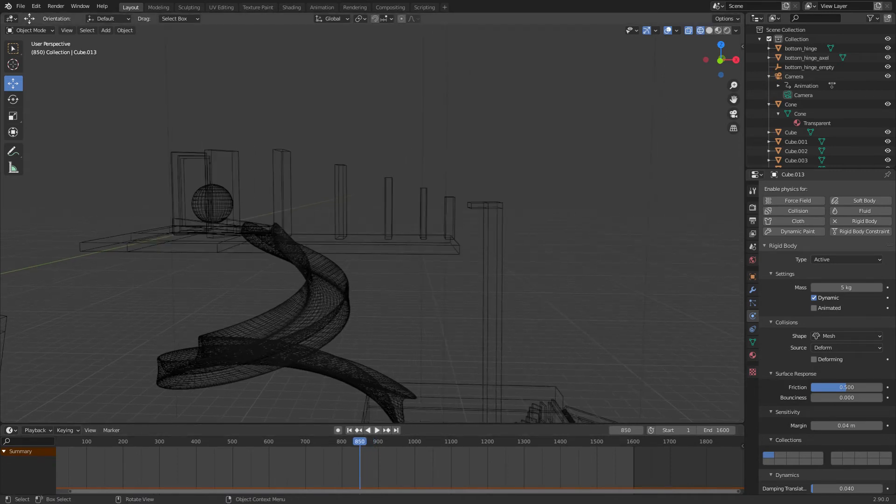
click(450, 218)
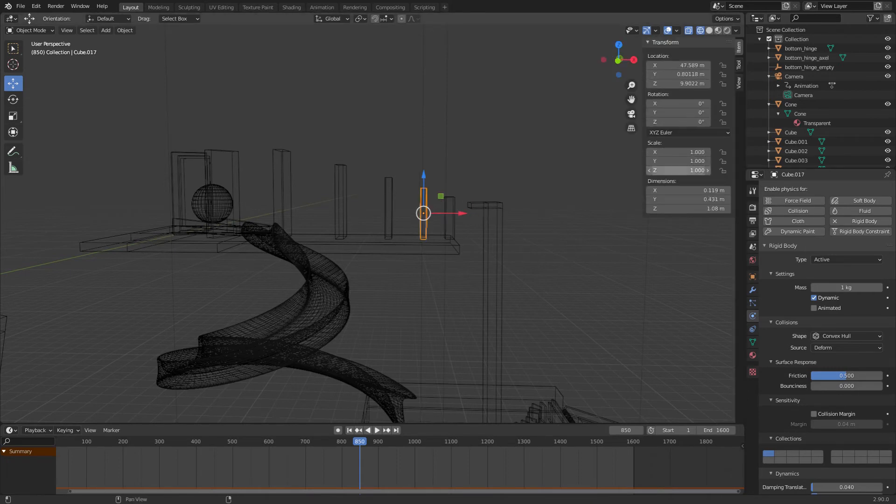
Duplicate a ledge domino, scale it by 1.2 and set it beside the ball.
click(450, 221)
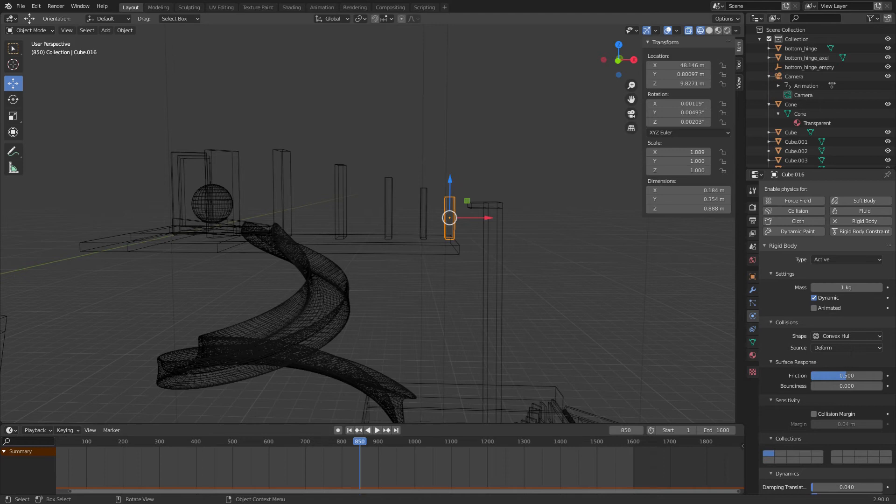
click(388, 208)
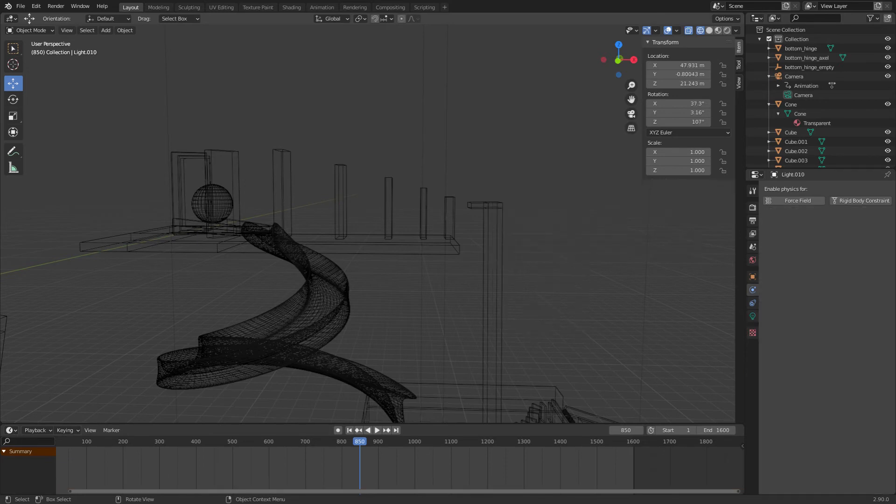
click(449, 217)
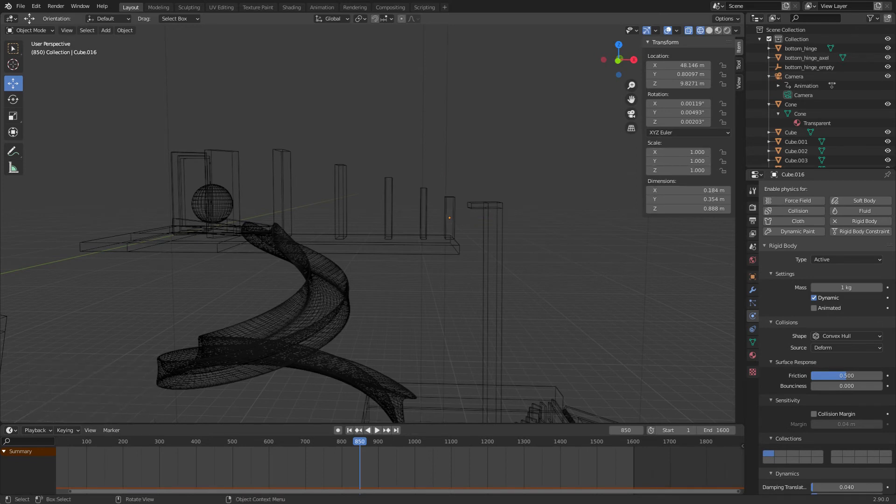
click(422, 217)
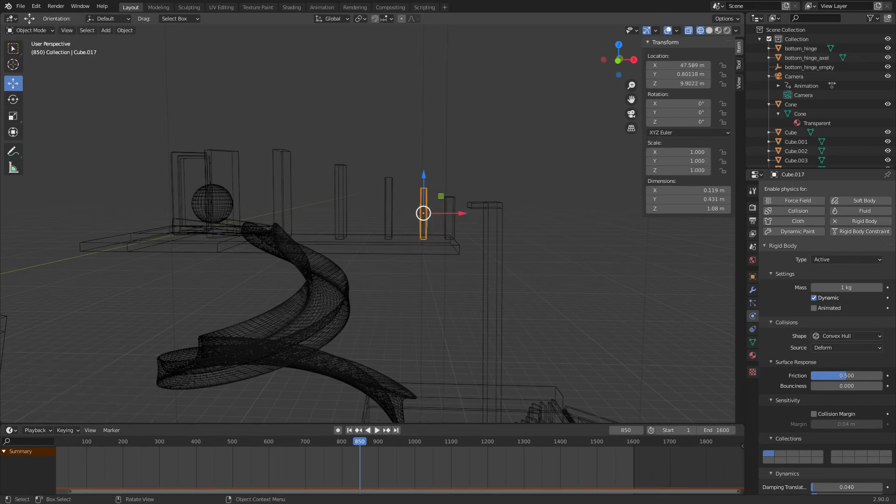
click(340, 202)
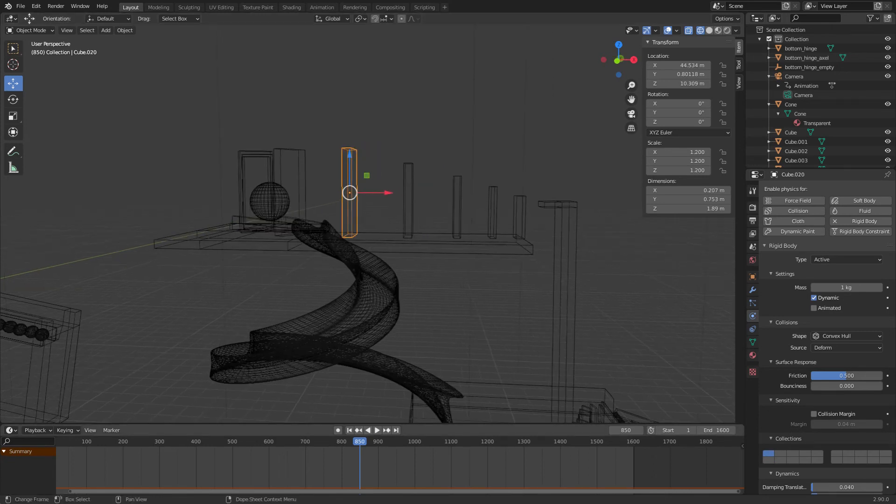
Play the simulation, following the toppling dominoes, and stop at frame 1226.
click(368, 429)
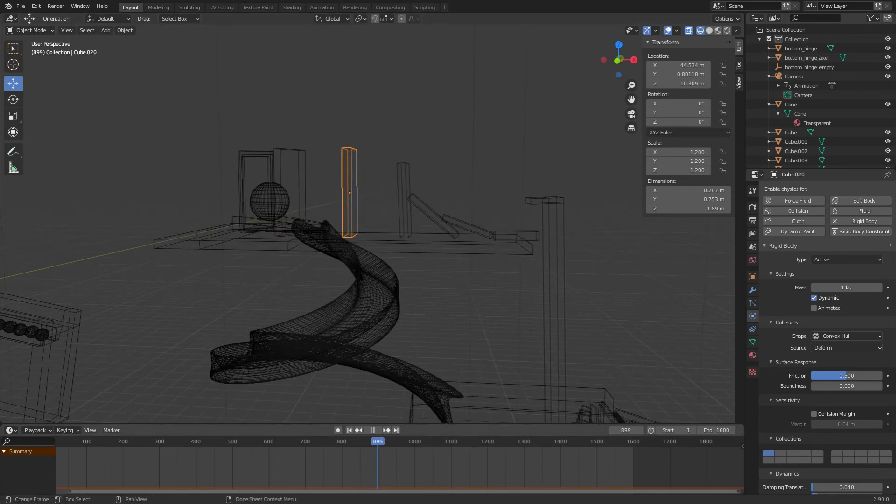
click(376, 440)
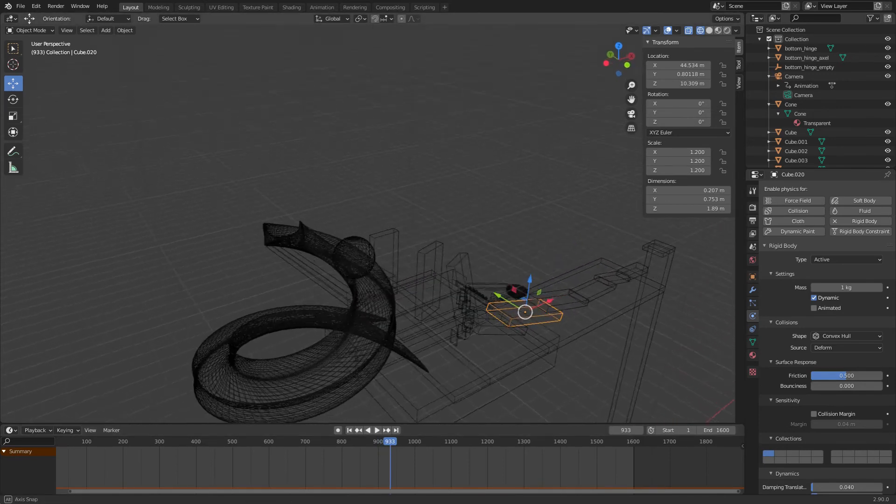
click(717, 30)
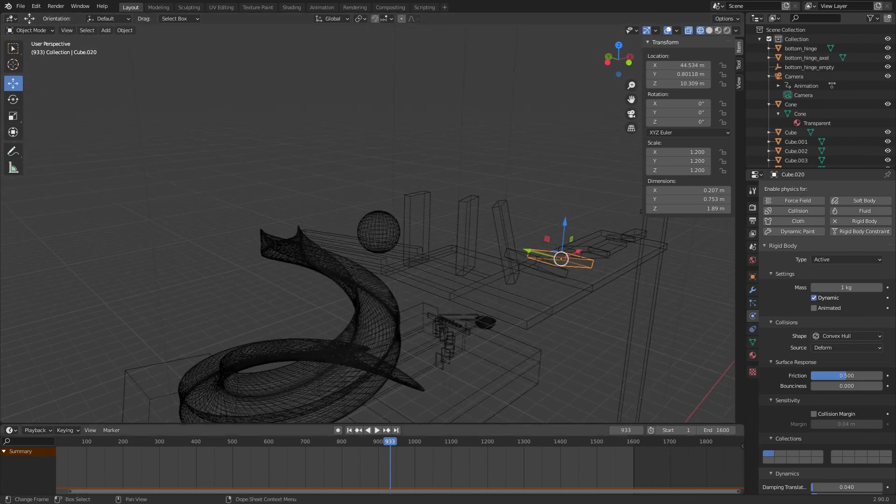
click(373, 430)
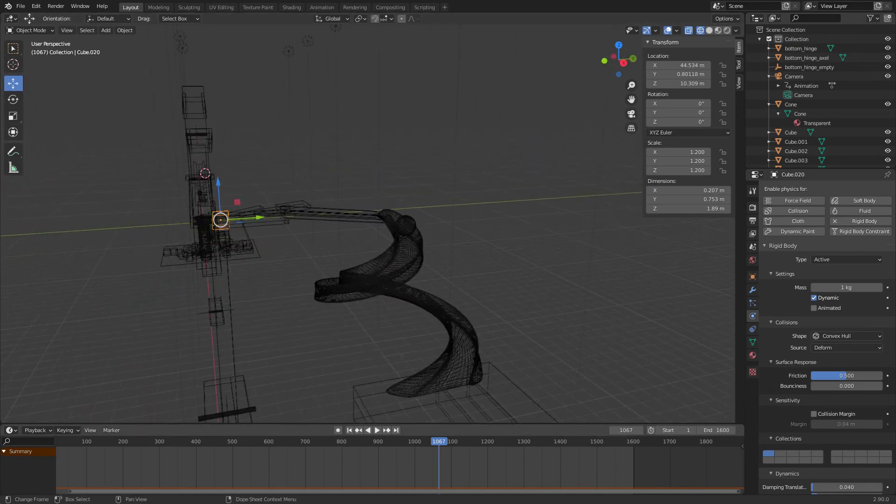
click(377, 430)
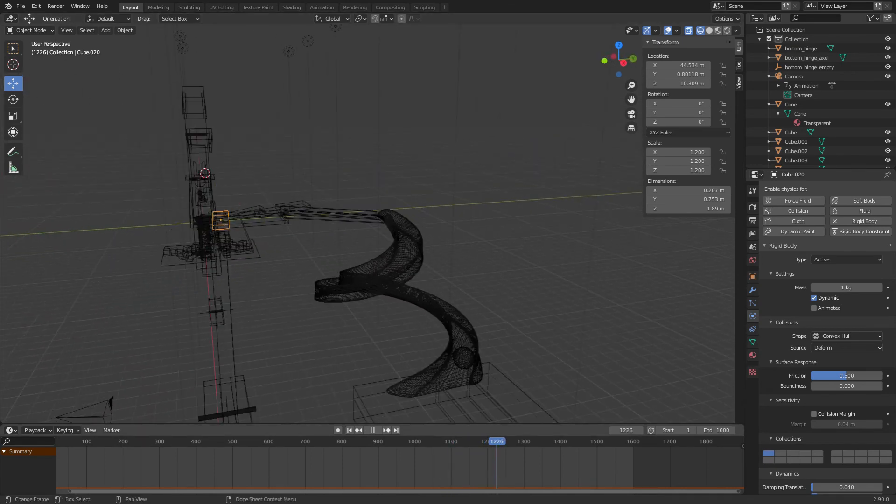
click(106, 30)
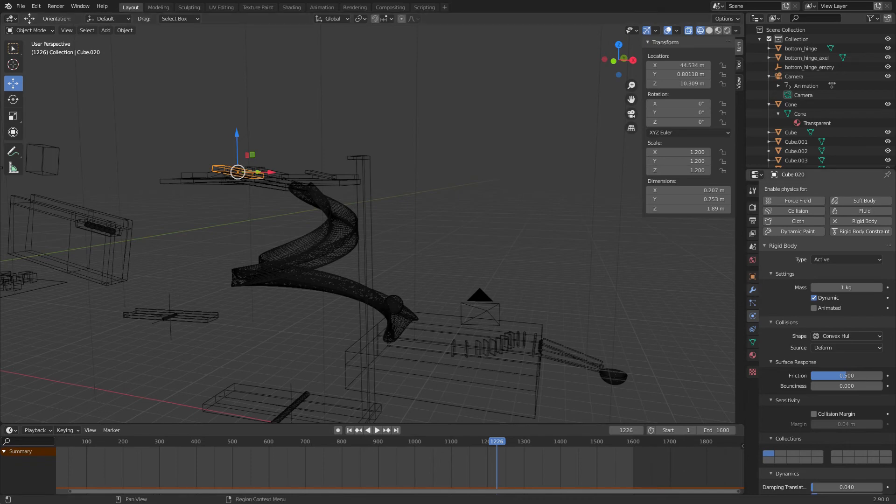
Select the ball at the spiral slide's bottom to show its Active rigid body settings.
click(297, 240)
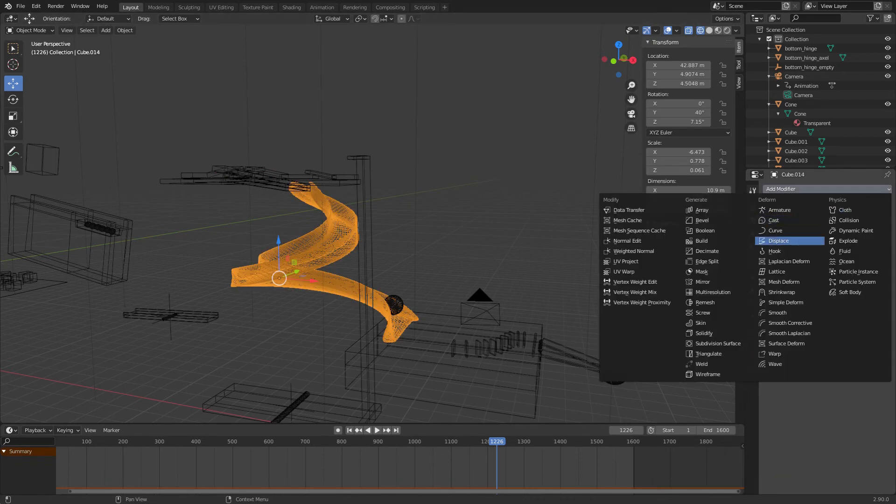
mouse_move(776, 230)
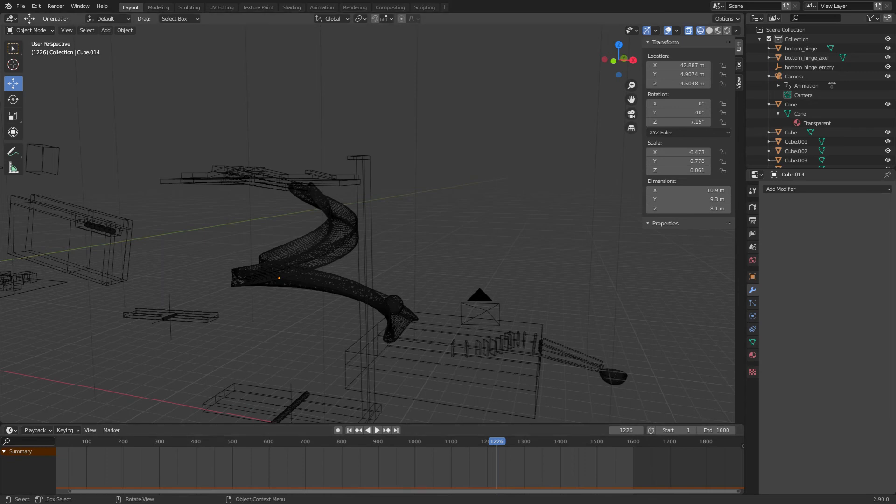
click(393, 302)
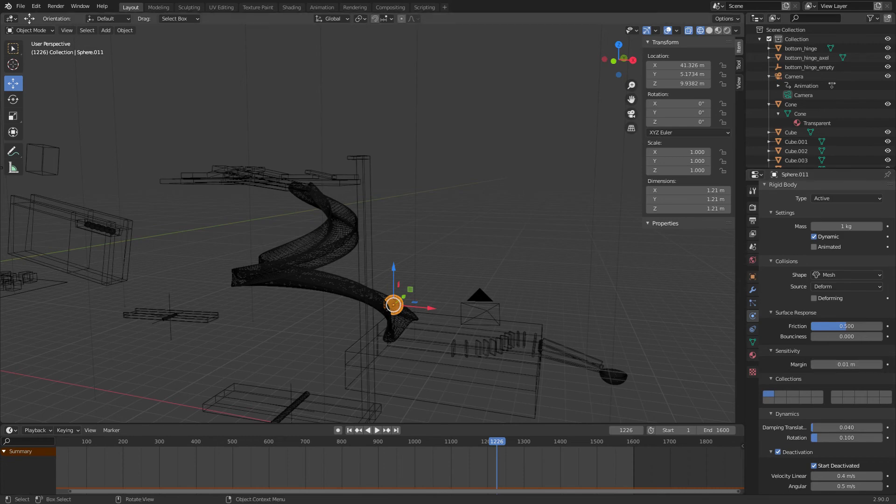
Select the passive spiral slide and scrub frames 1045–1251 through the ball's descent.
click(285, 239)
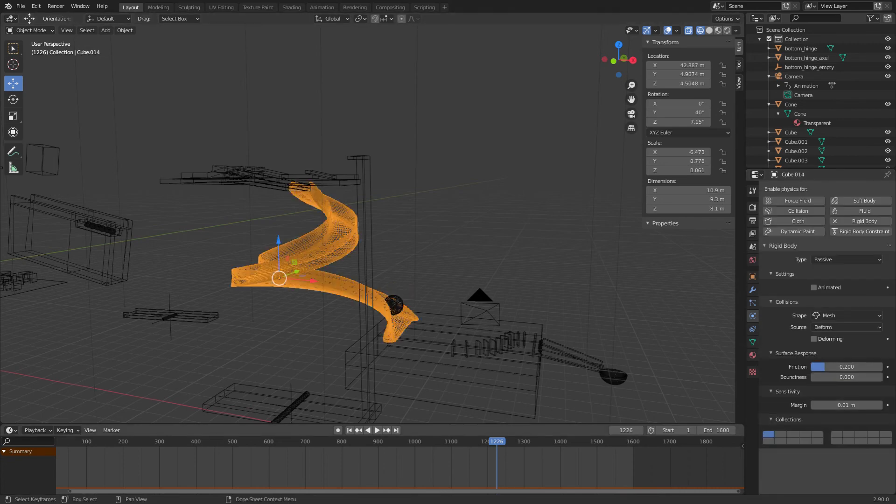
click(367, 430)
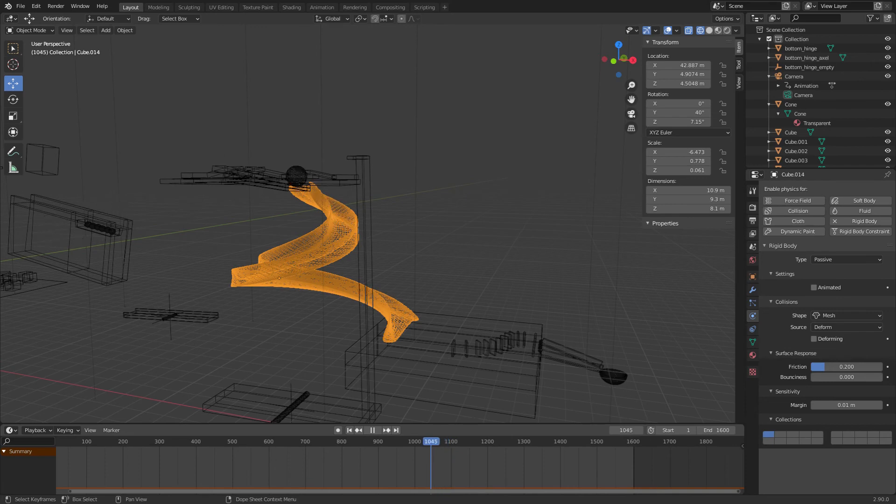
click(473, 441)
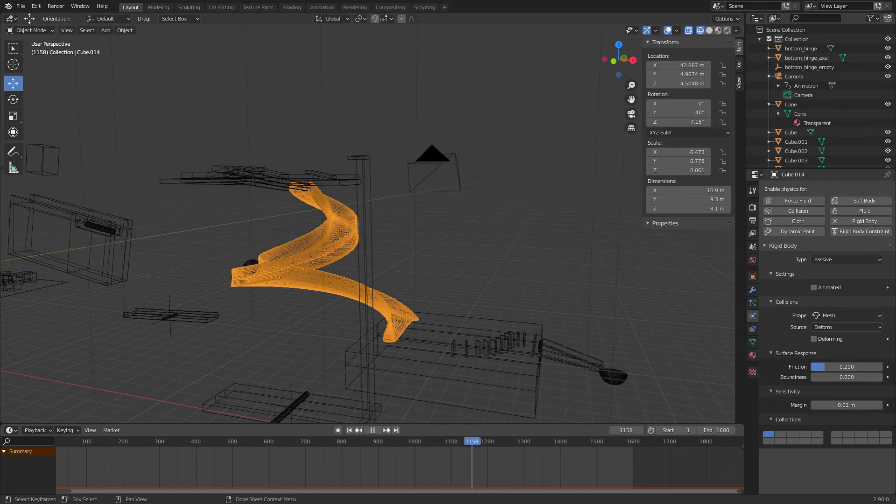
click(368, 429)
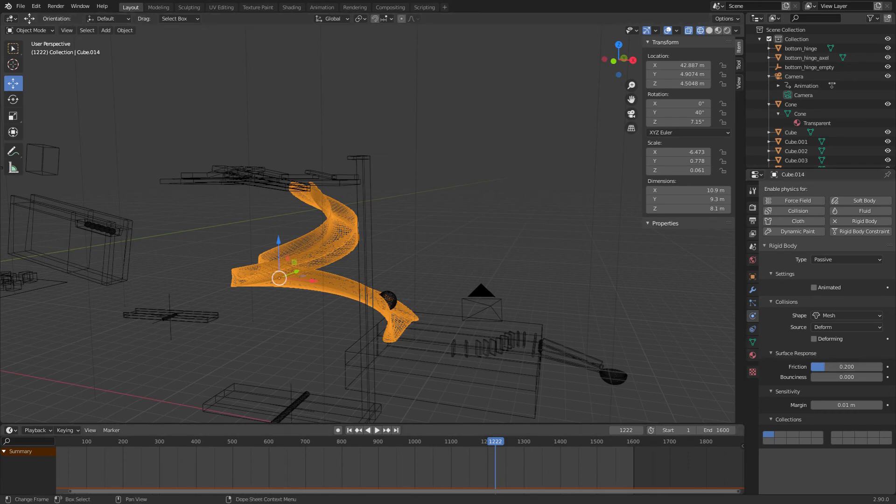
click(368, 429)
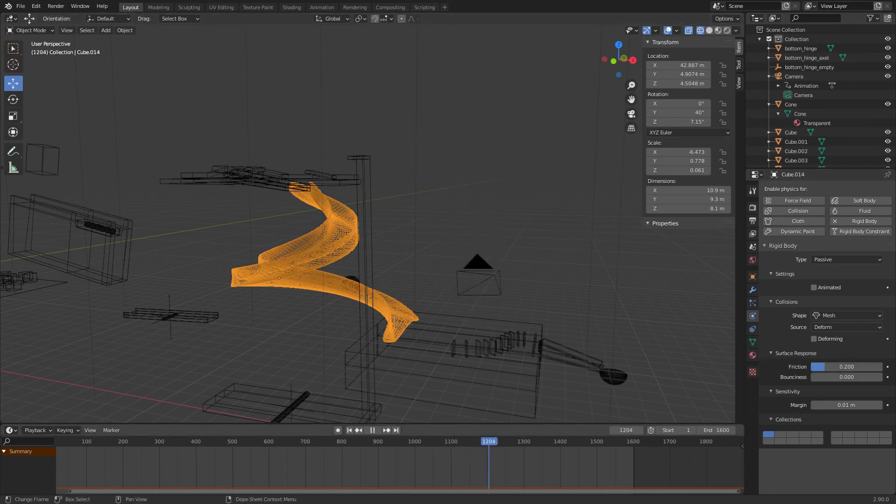
click(505, 441)
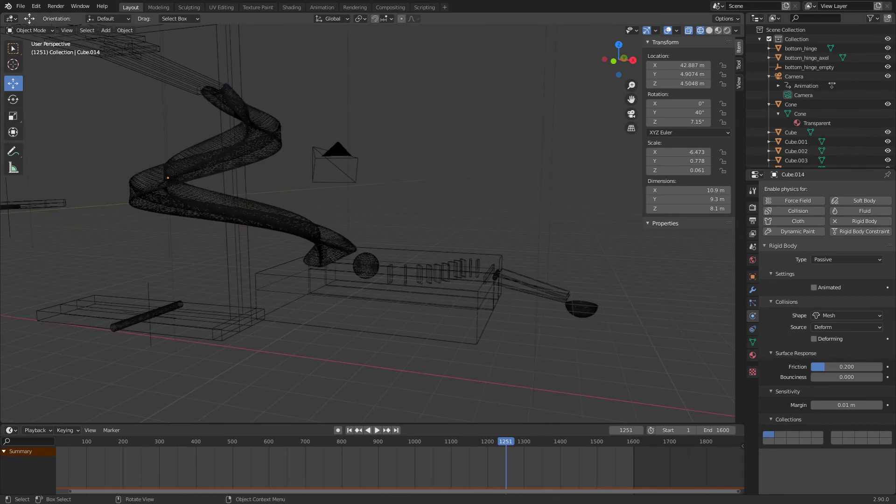
Switch to Material Preview shading and inspect dominoes in the middle and start of the row.
click(383, 280)
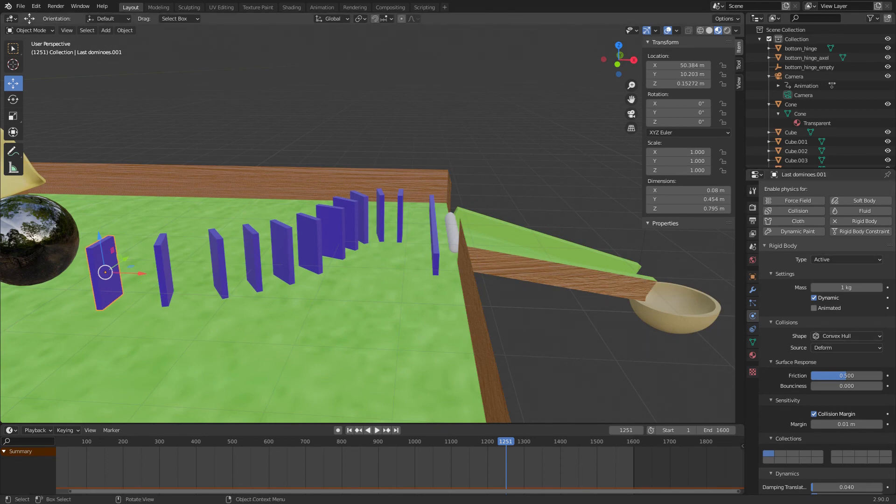
click(280, 251)
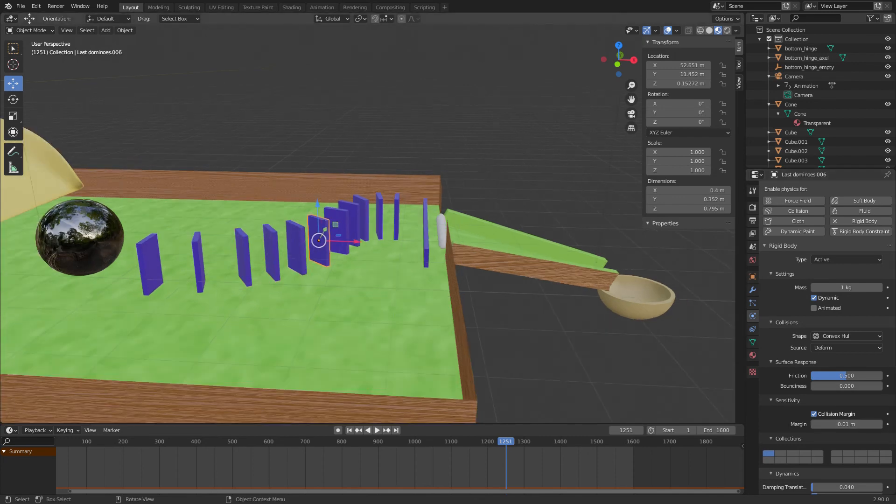
click(270, 251)
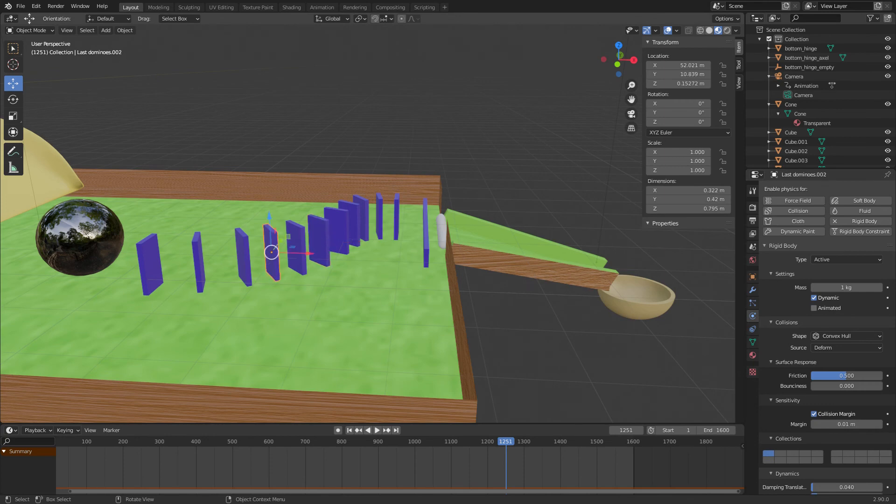
click(149, 263)
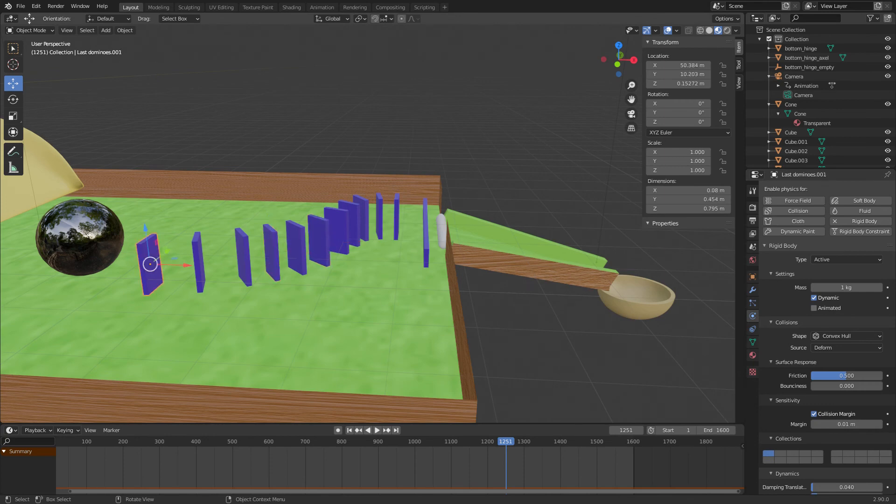
Check the dominoes near the row's end and its first piece as Active Convex Hull bodies.
click(348, 223)
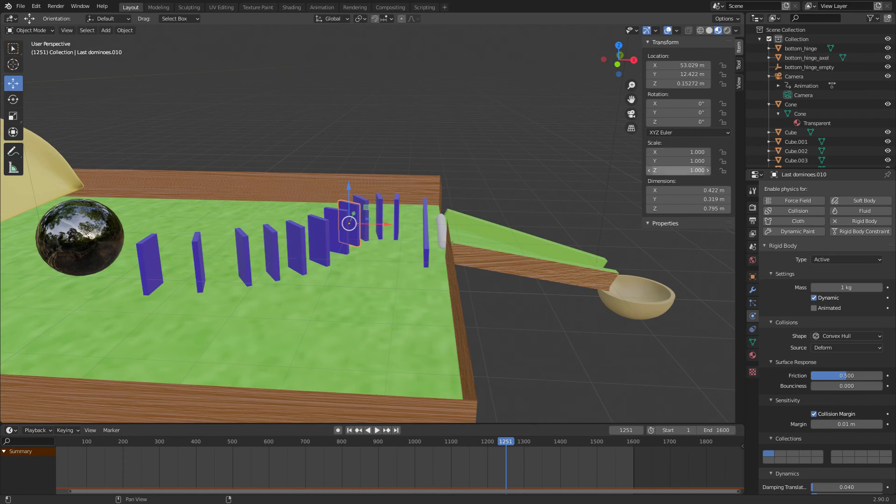
click(378, 215)
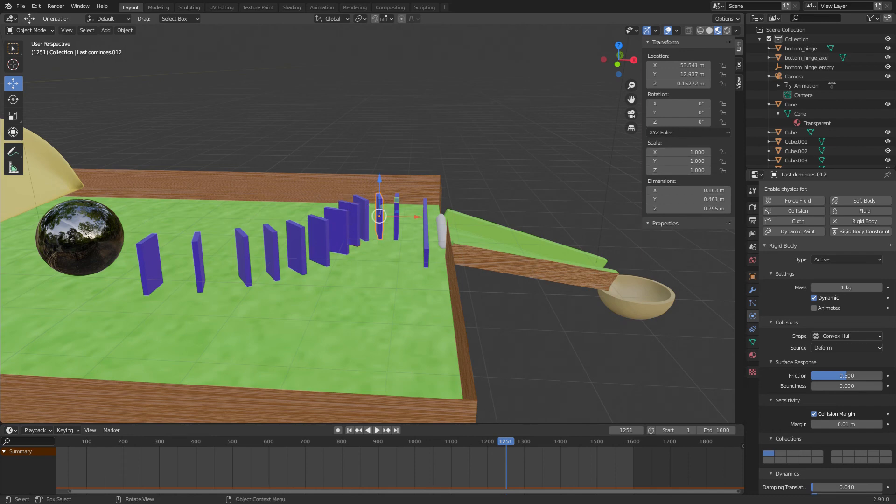
click(348, 223)
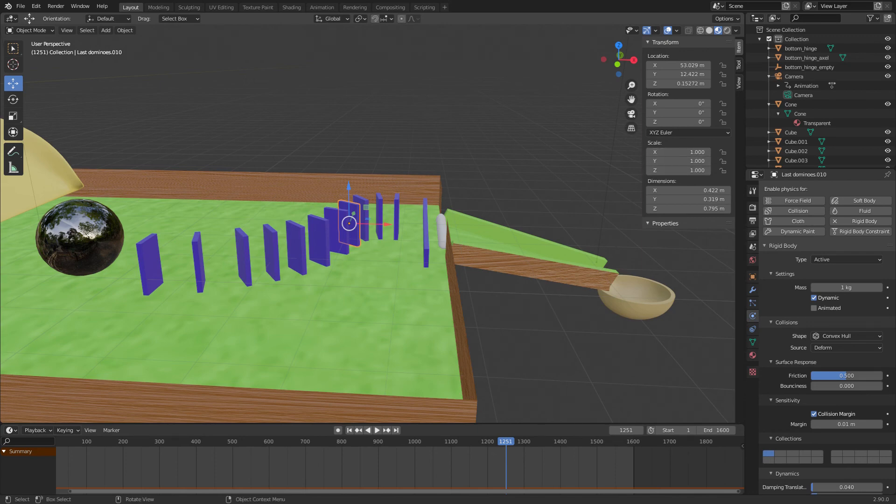
click(198, 263)
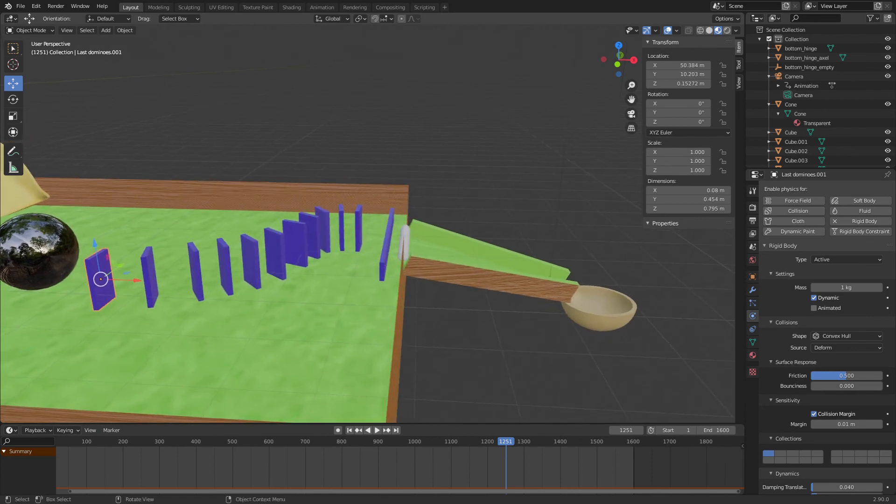
click(376, 429)
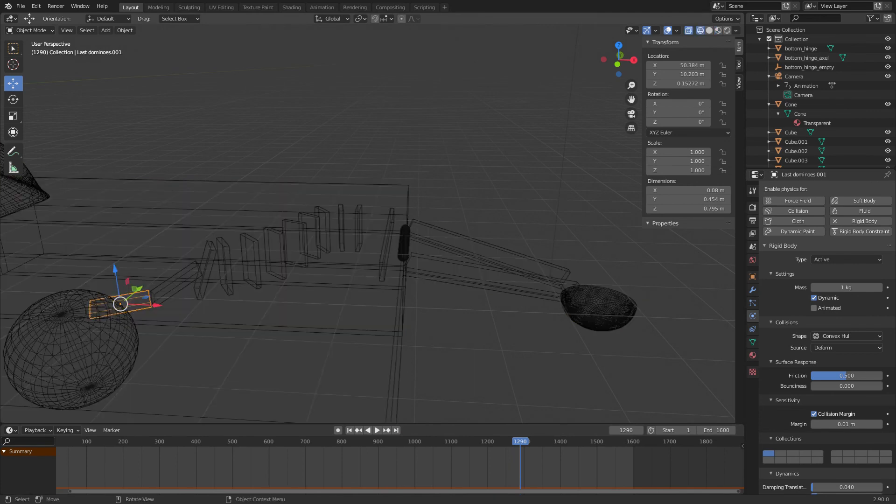
Scrub to frame 1377, select Egg.002 for its rigid body panel, then play the eggs dropping into the bowl.
click(375, 429)
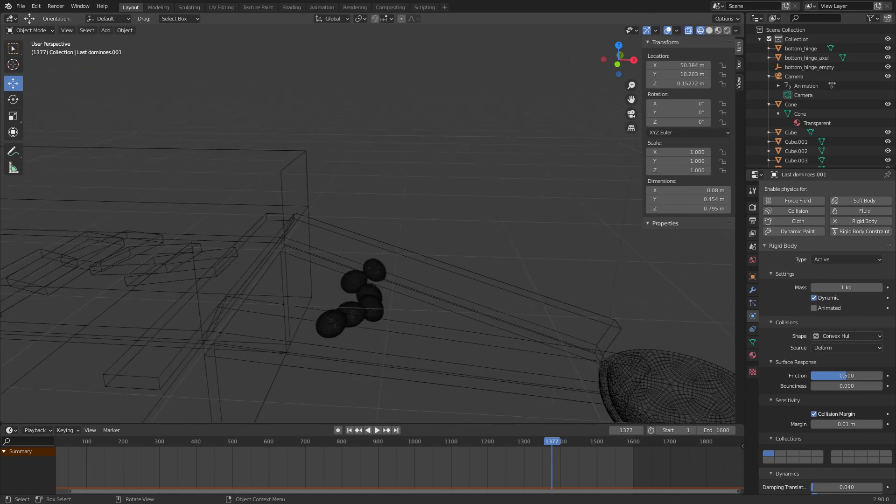
click(352, 280)
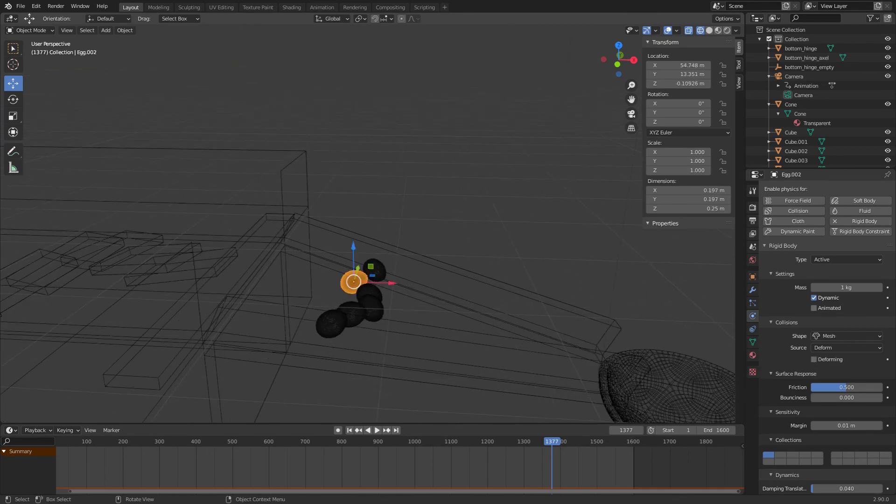
mouse_move(401, 19)
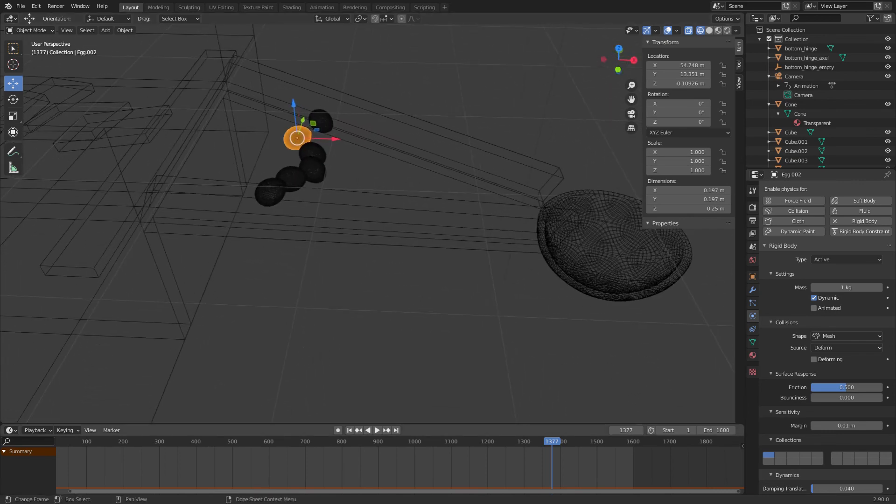
click(376, 429)
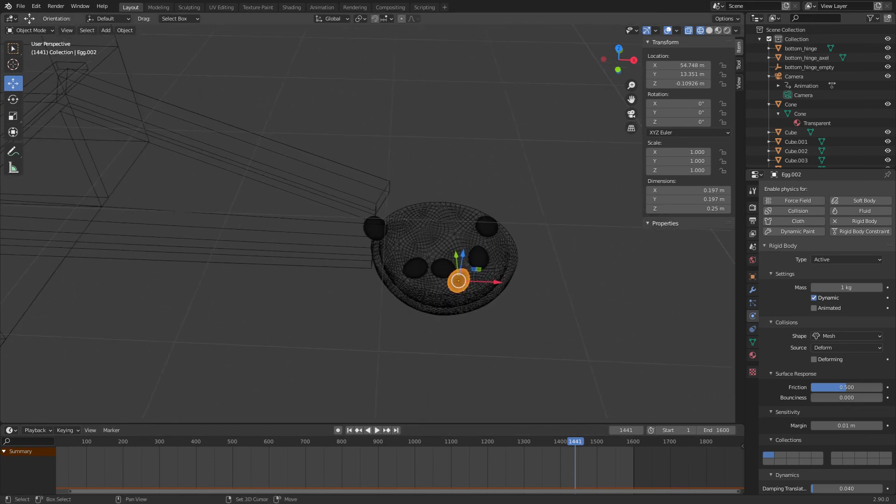
click(105, 29)
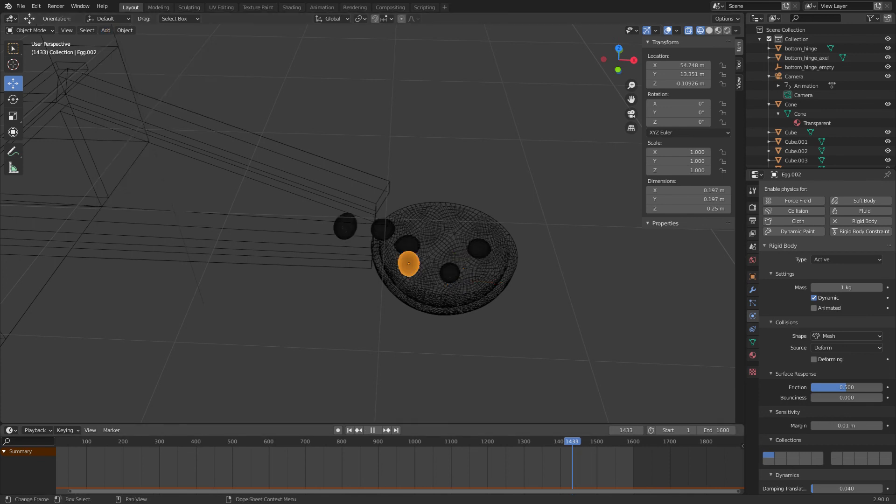
Jump to frame 1595 with the whole machine in view and select Light.001.
click(583, 441)
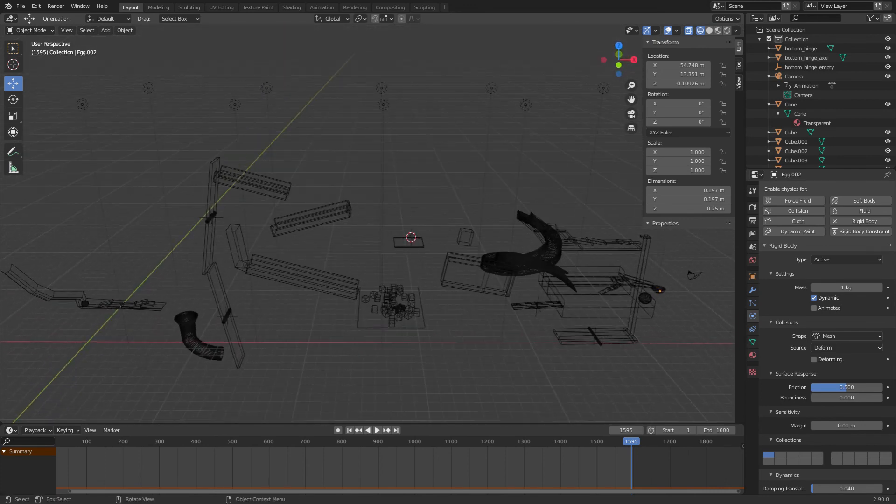
click(266, 89)
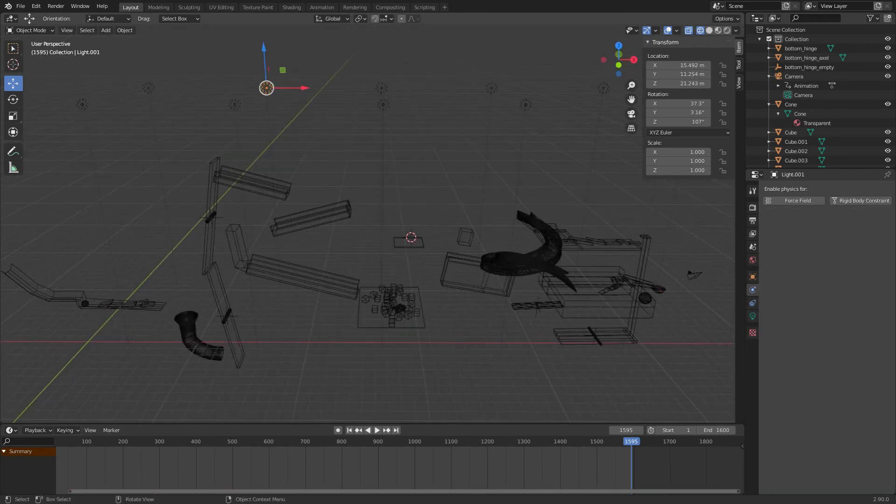